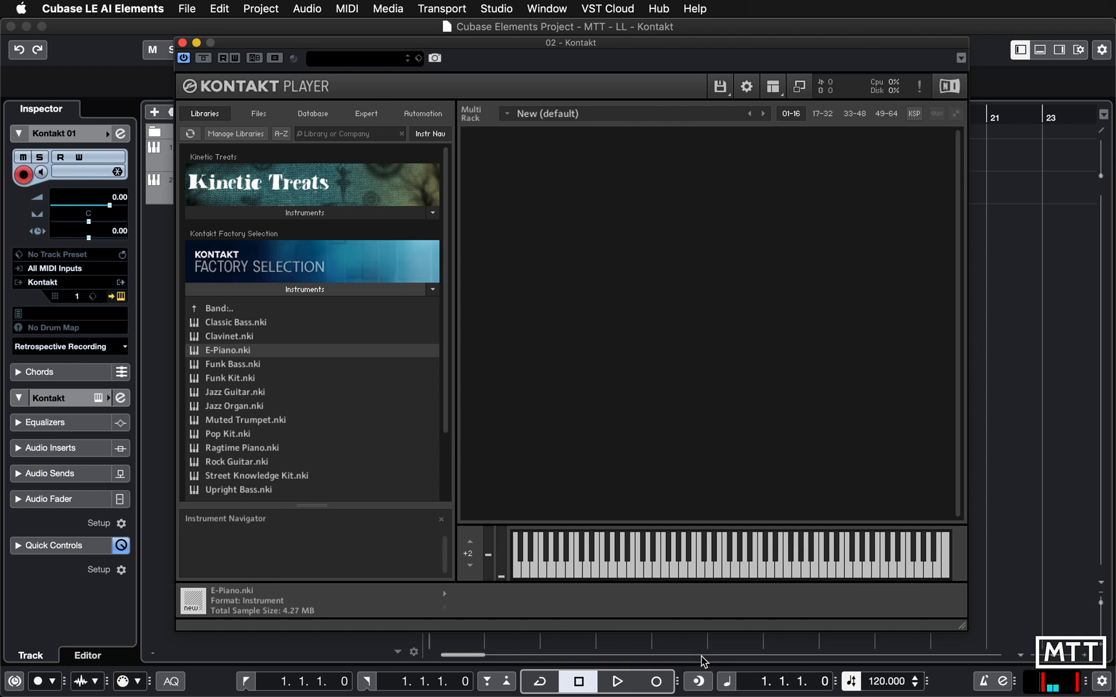
mouse_move(228, 346)
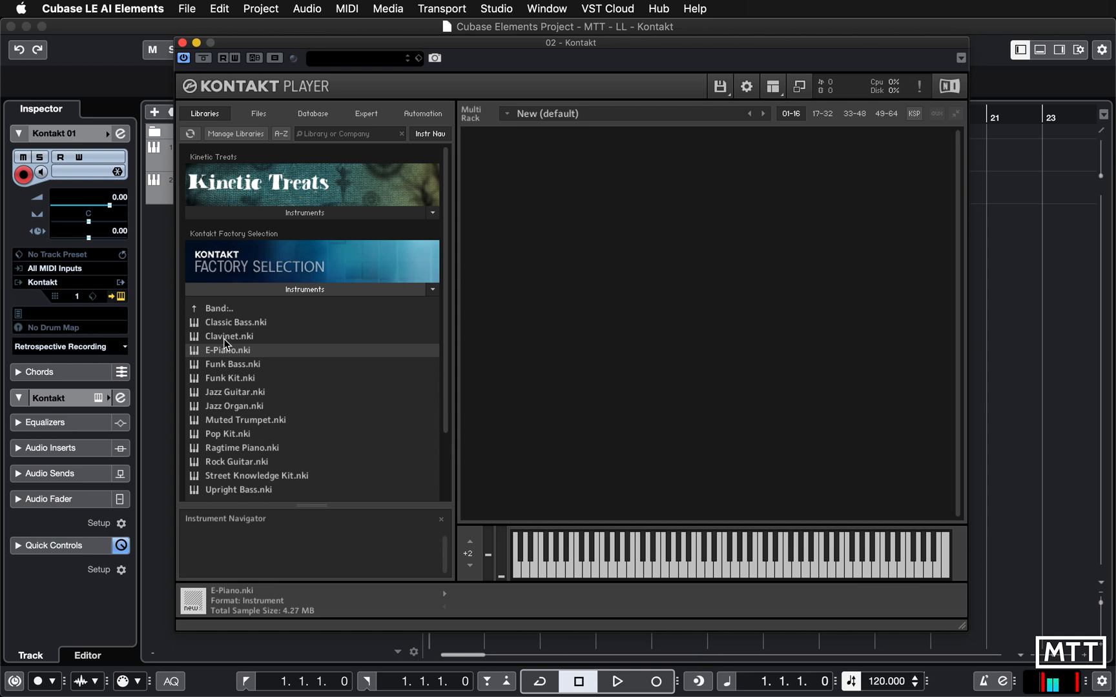
mouse_move(244, 354)
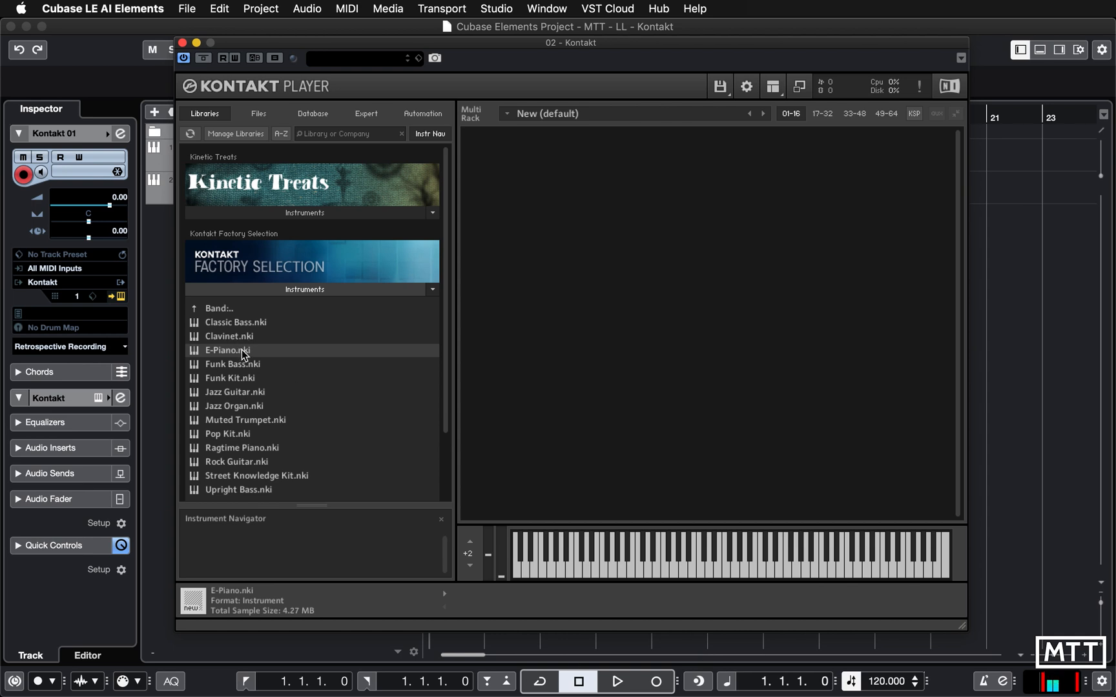
mouse_move(226, 342)
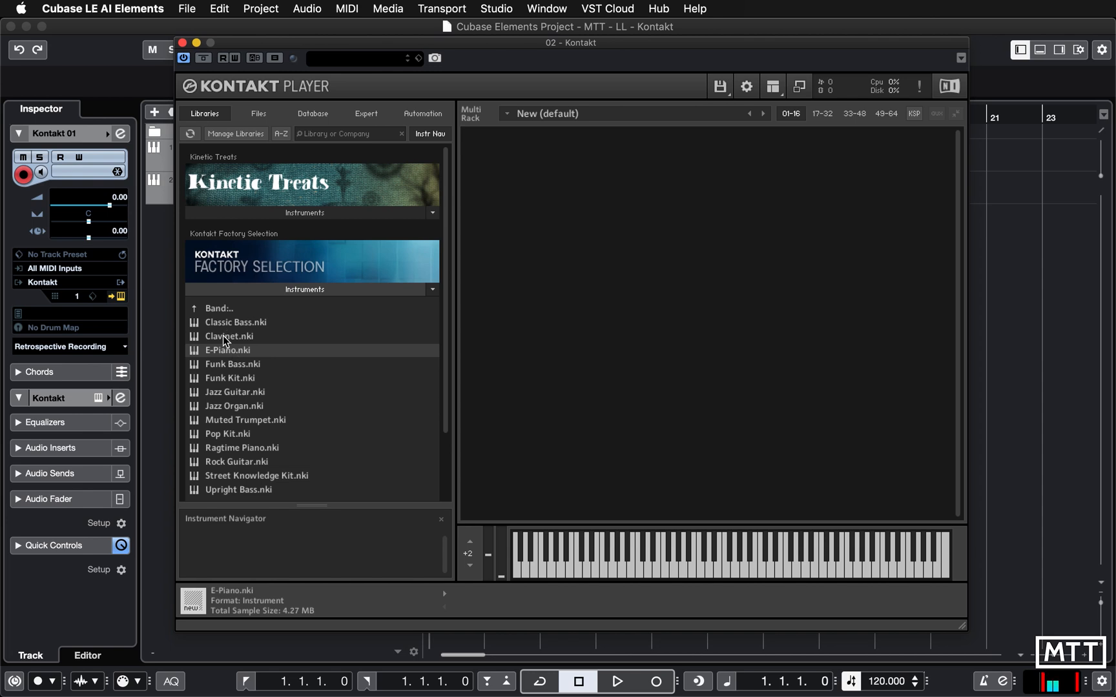
Step: Load Clavinet.nki from the Kontakt Factory Selection library into the multi rack
double_click(230, 336)
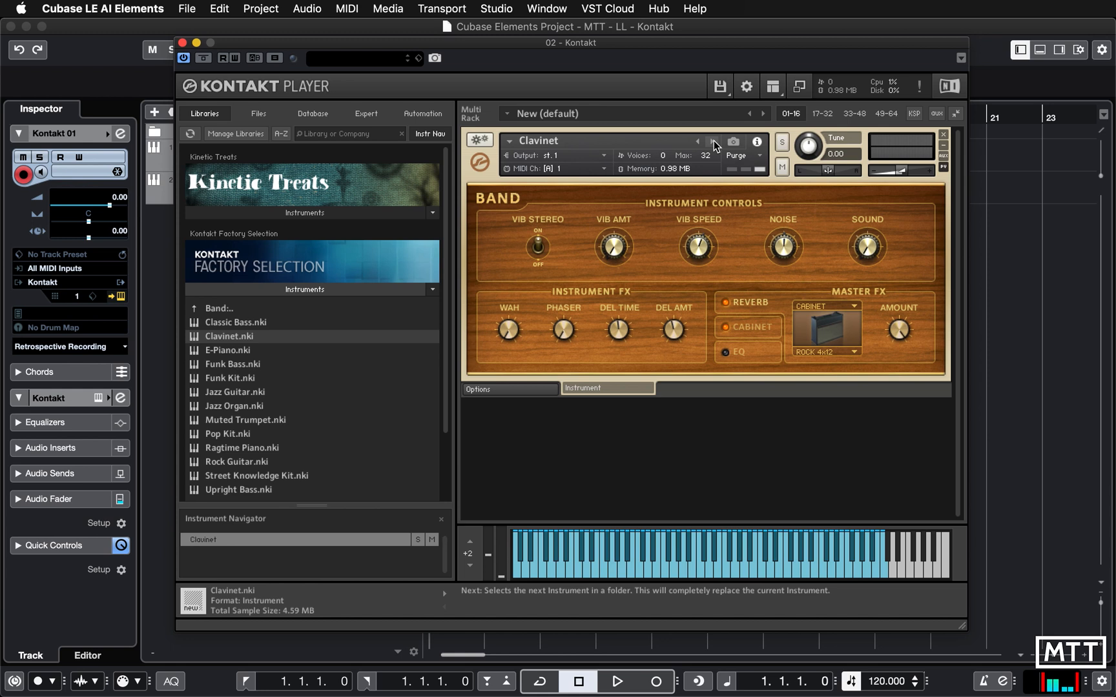
Step: Step the first slot's instrument from Clavinet to E-Piano with the next-instrument arrow
left_click(713, 142)
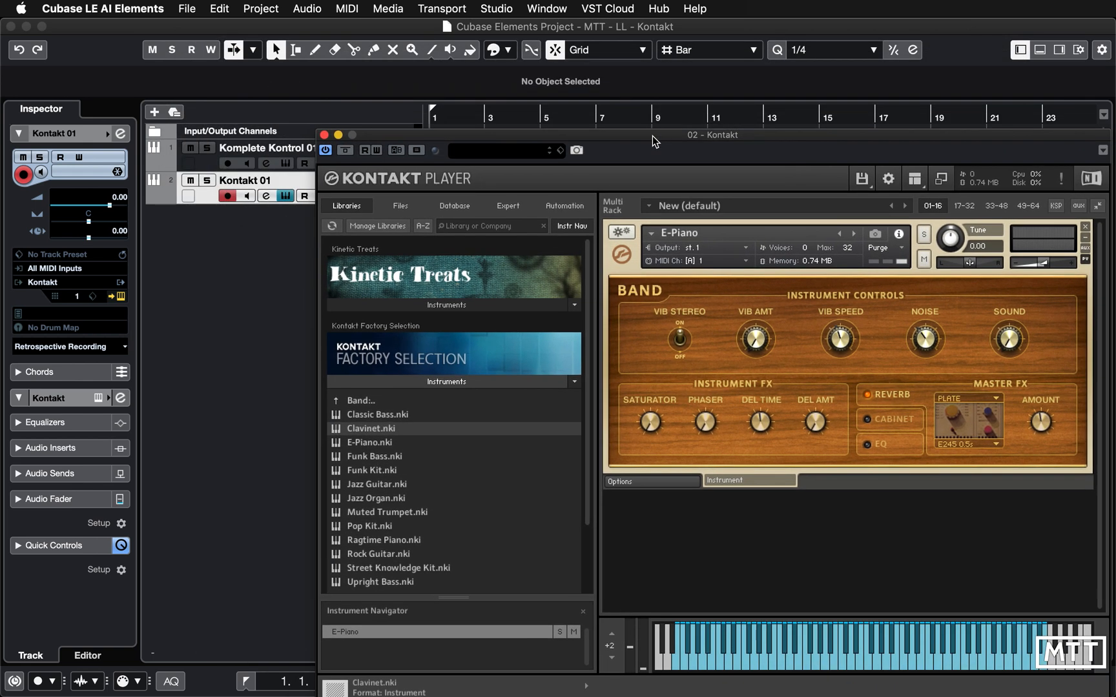
mouse_move(307, 237)
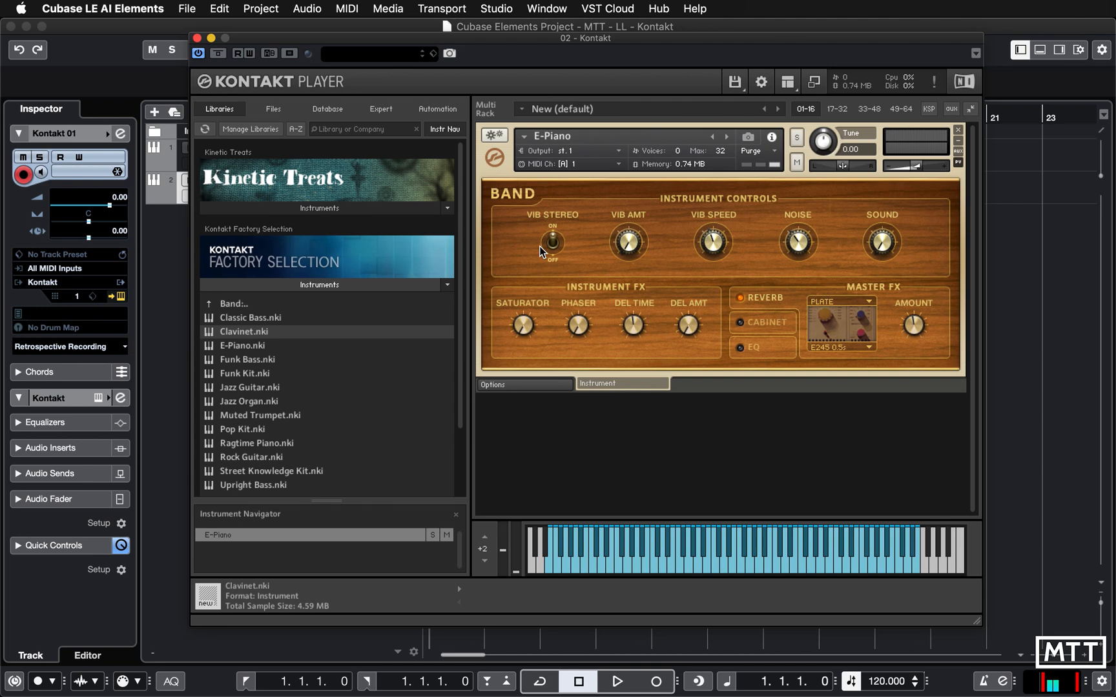
mouse_move(728, 286)
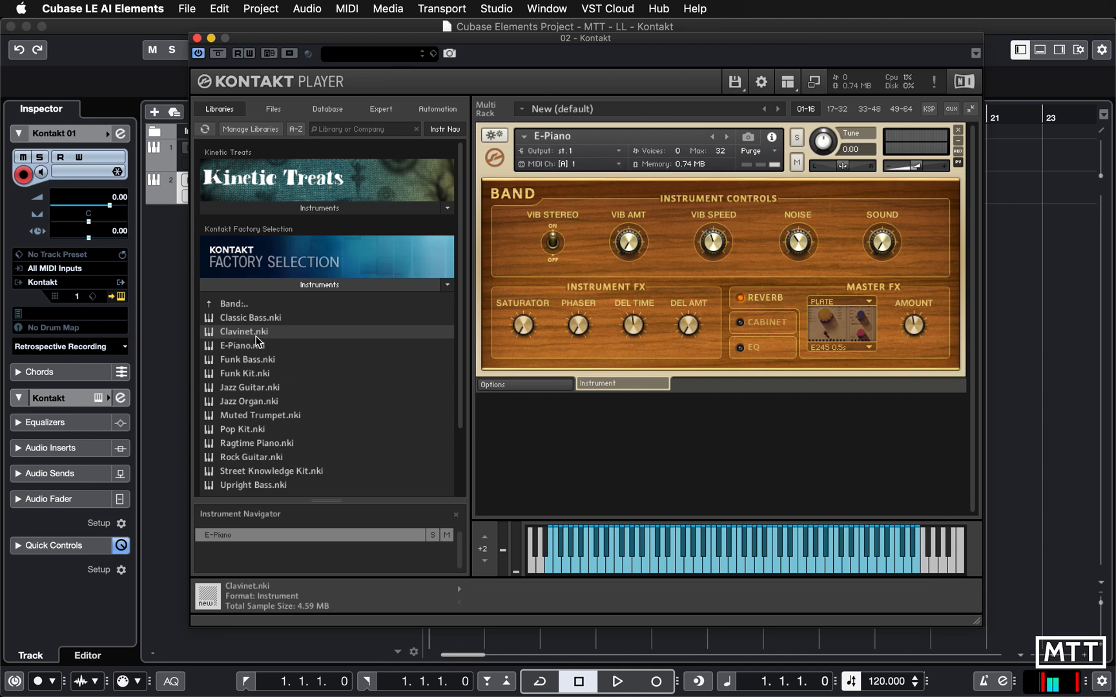
mouse_move(365, 396)
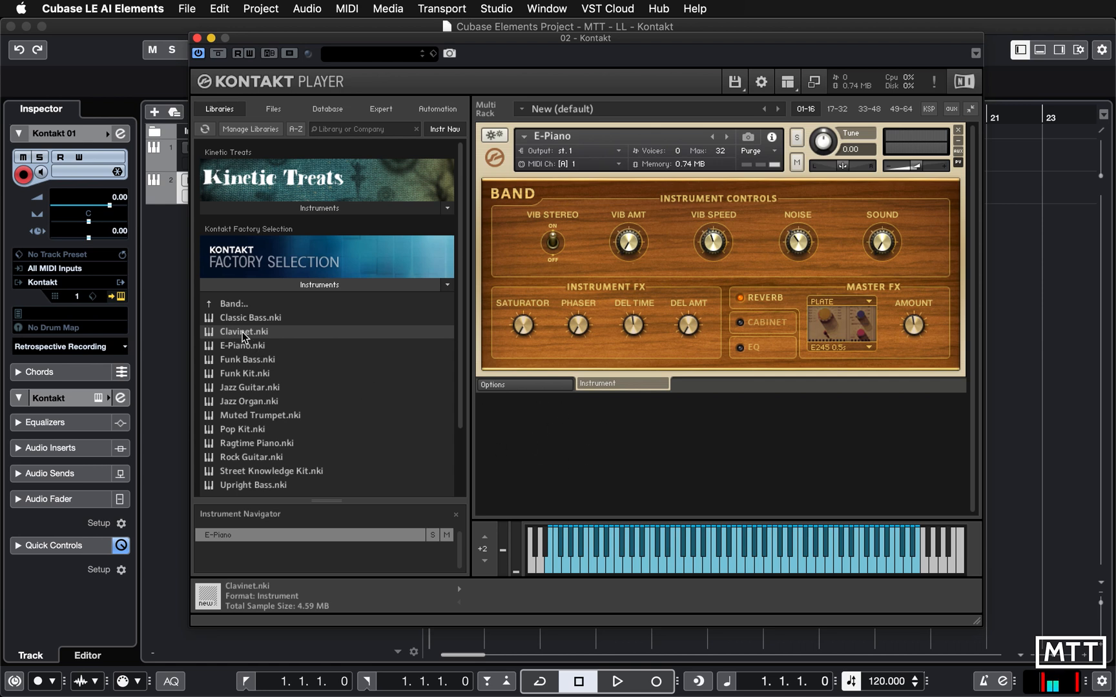
Step: Load Clavinet.nki again as a second rack slot below the E-Piano
double_click(244, 332)
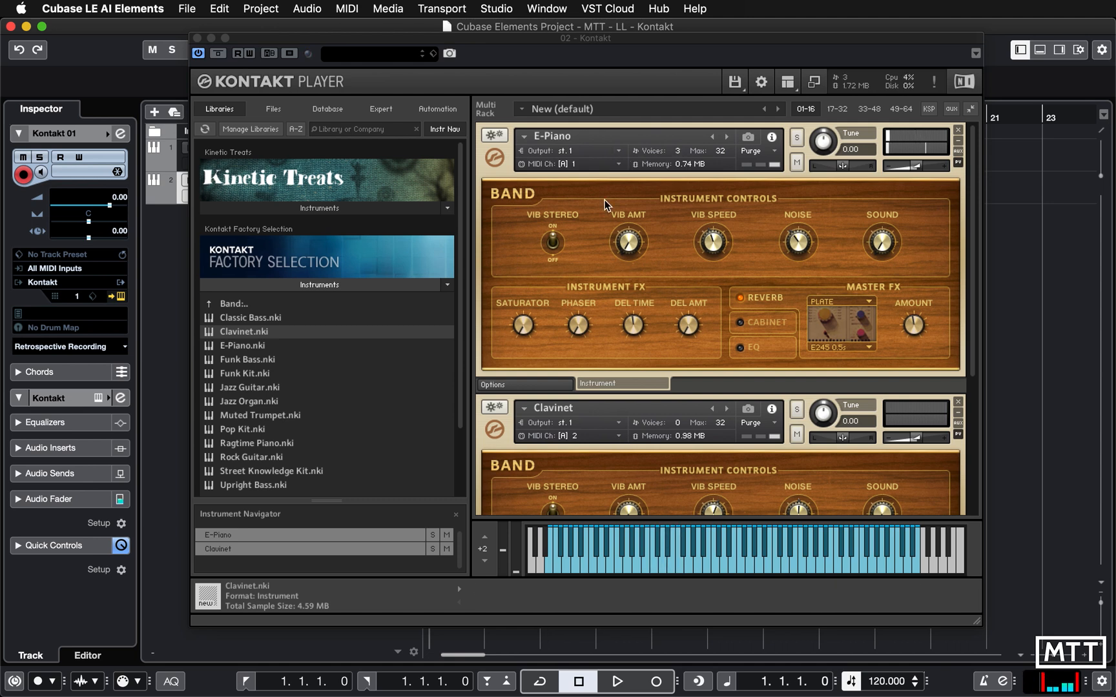
mouse_move(78, 302)
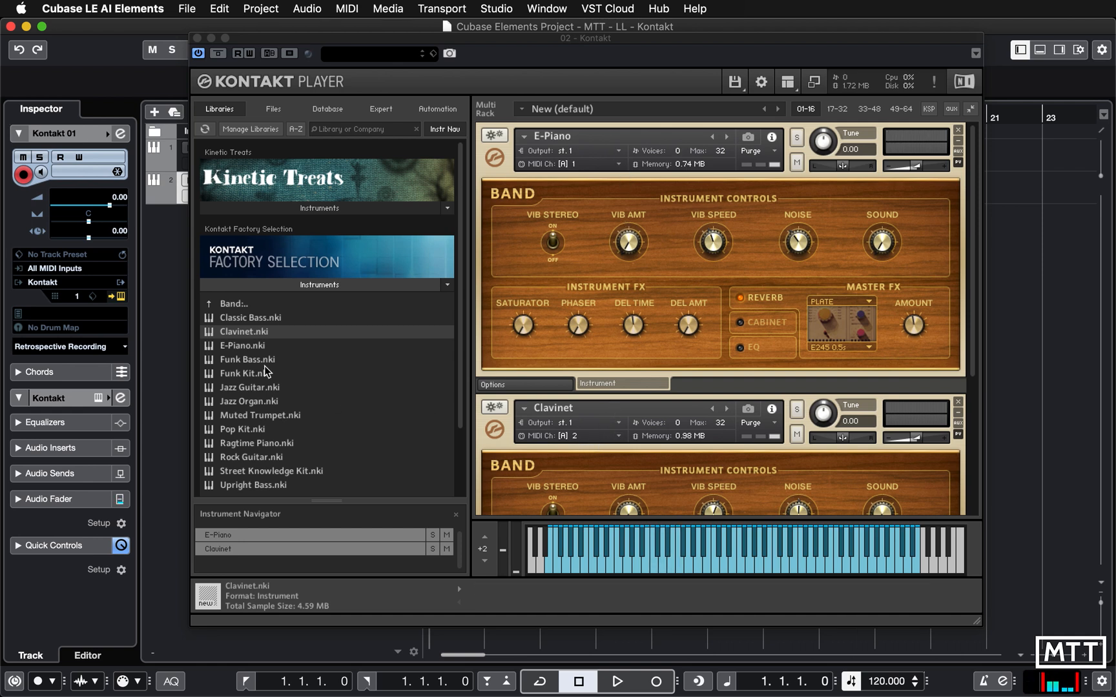
left_click(67, 296)
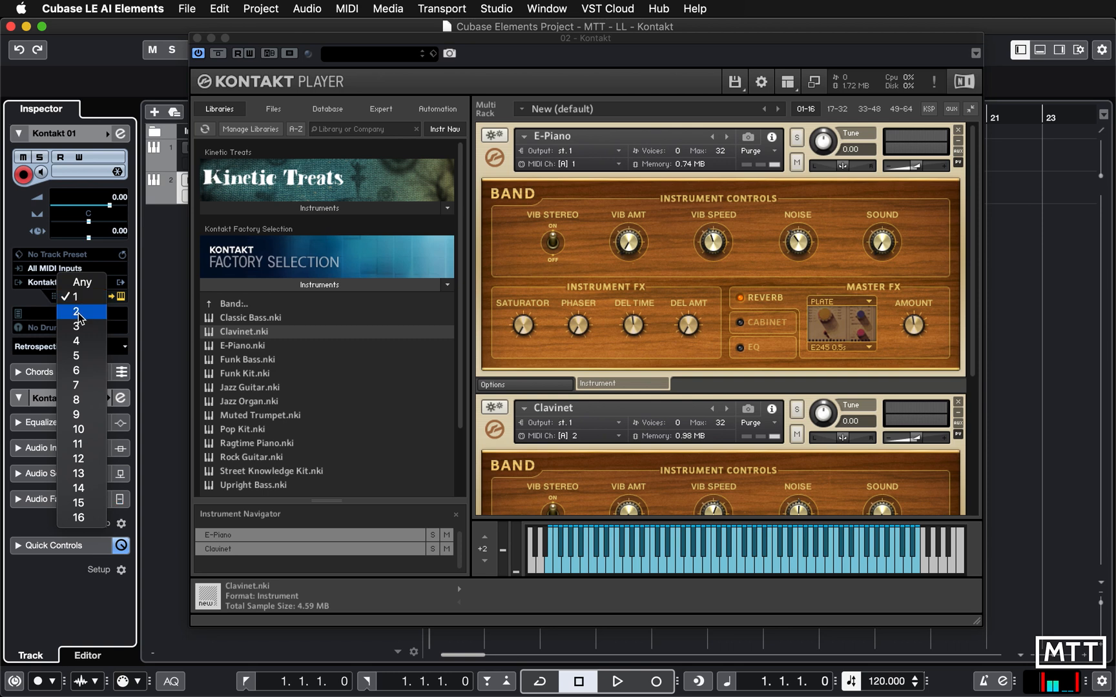
left_click(77, 312)
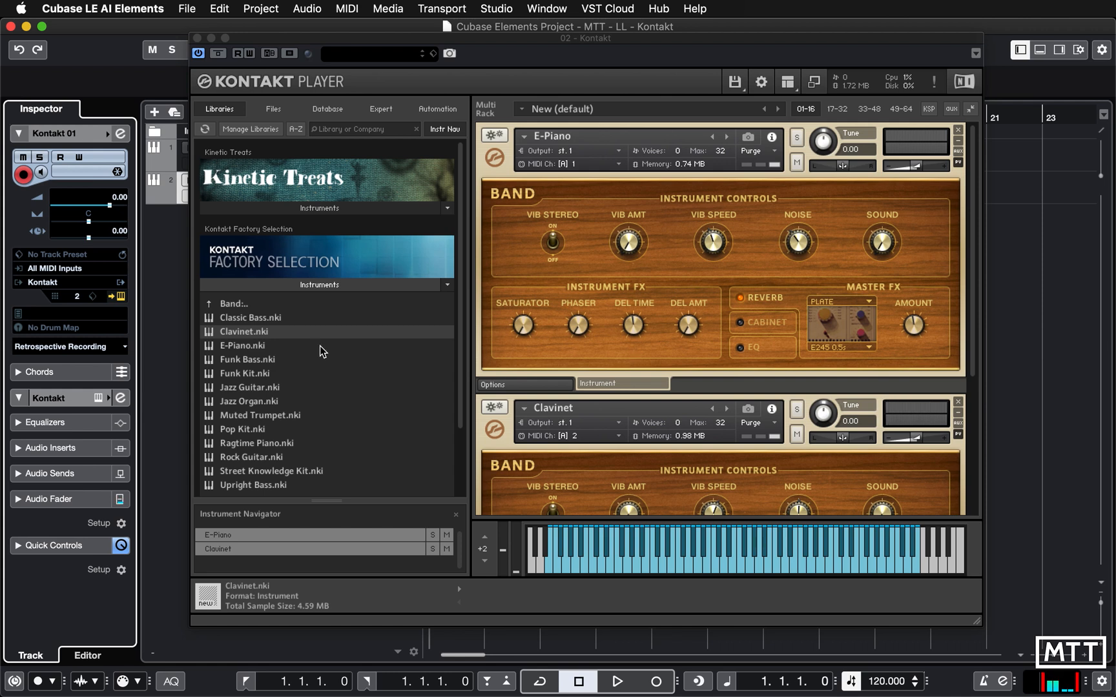
mouse_move(614, 452)
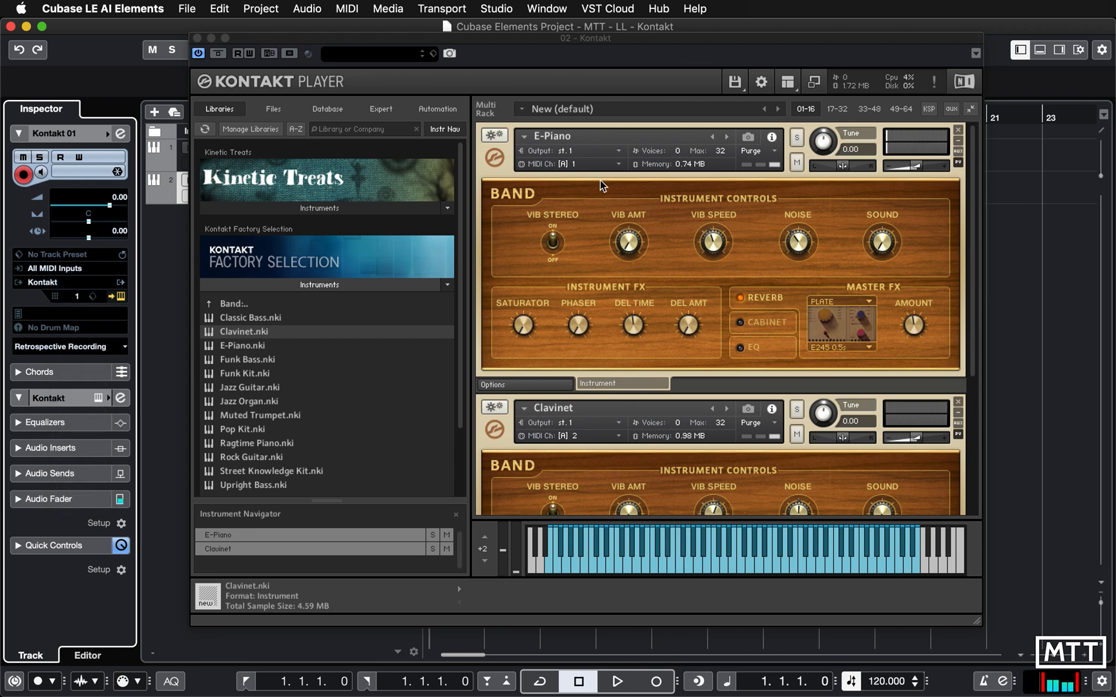
mouse_move(610, 232)
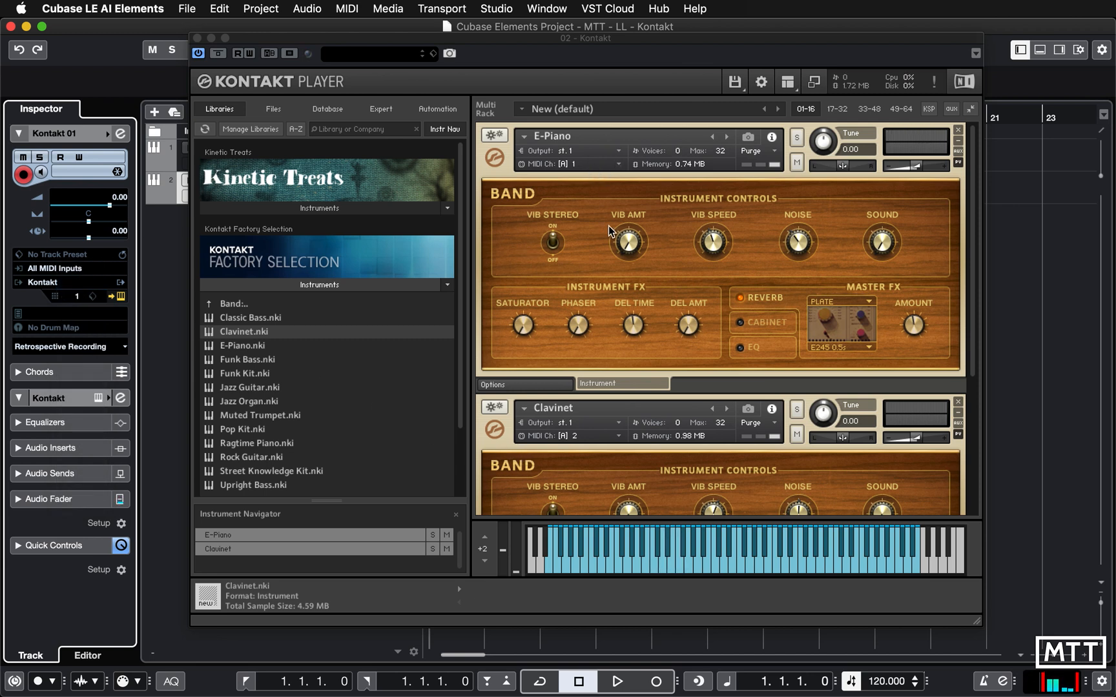
mouse_move(576, 413)
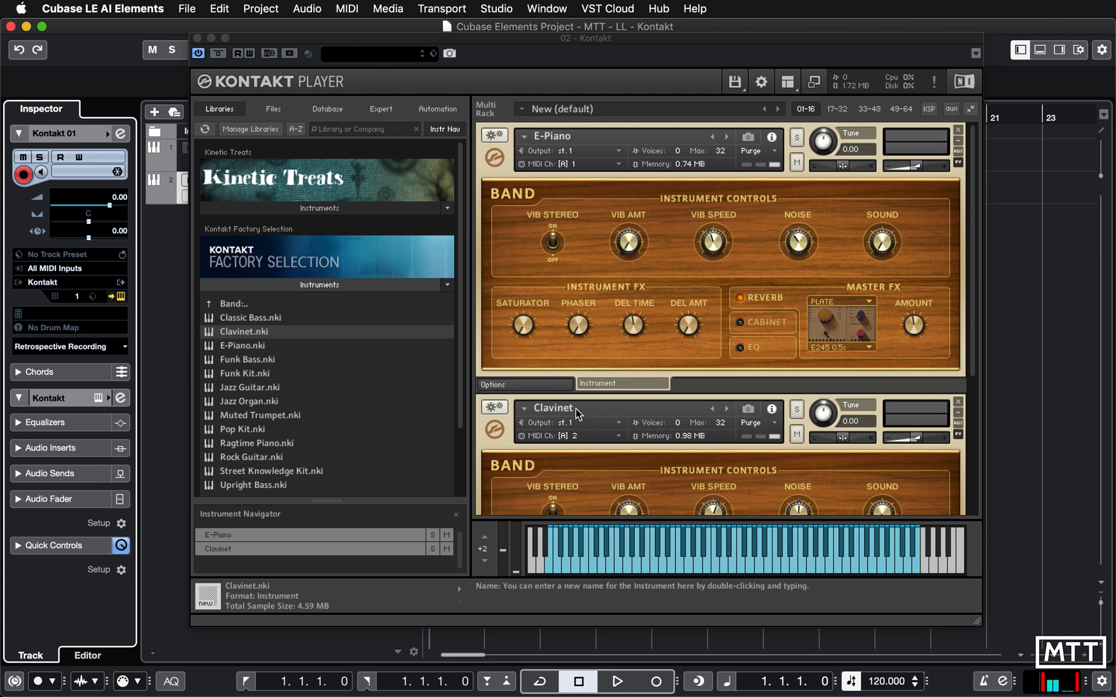
mouse_move(619, 435)
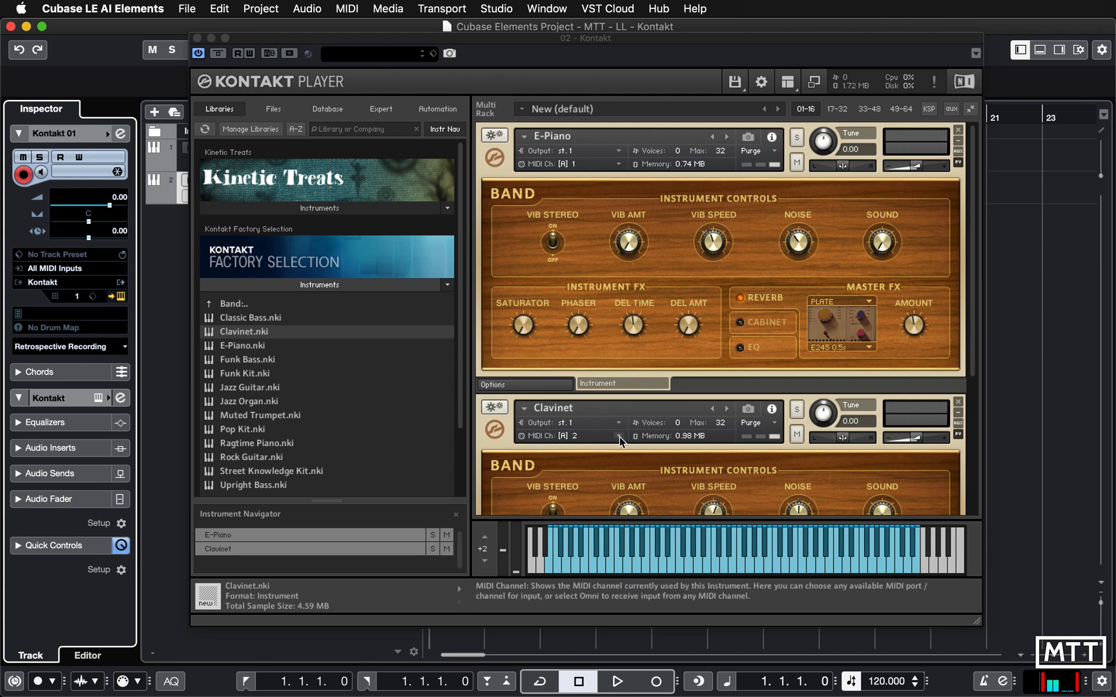
Step: Set the Clavinet slot's MIDI channel to [A] 1
left_click(594, 436)
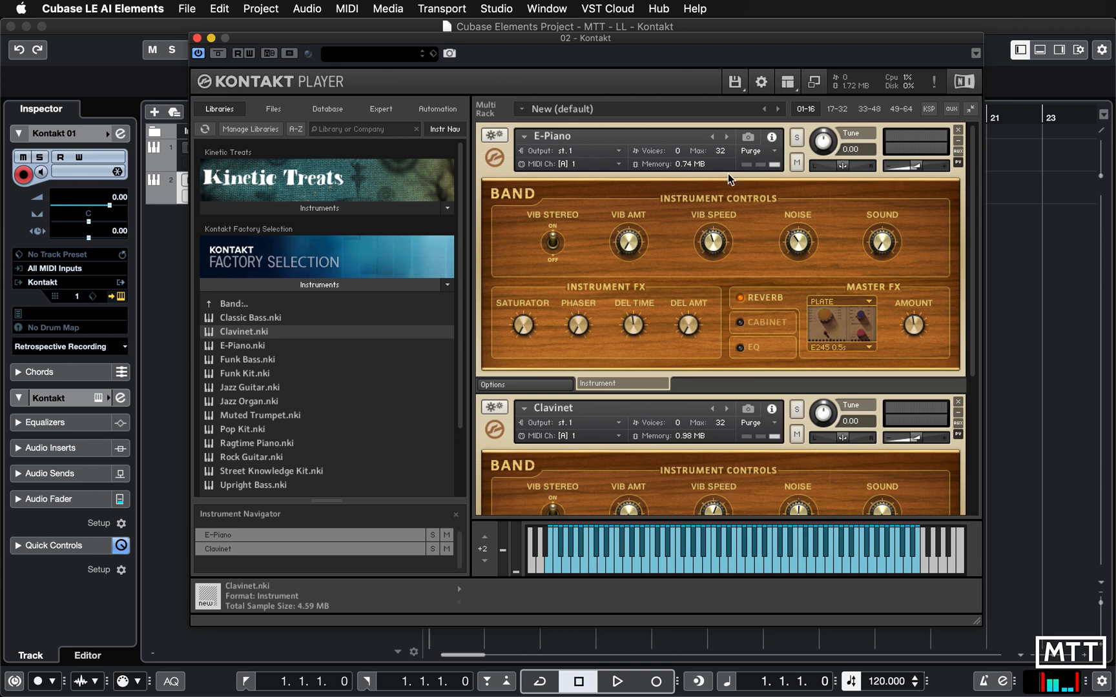
Step: Lower the Clavinet's volume, solo and unsolo it, then fine-tune the level
left_click_drag(915, 437, 918, 437)
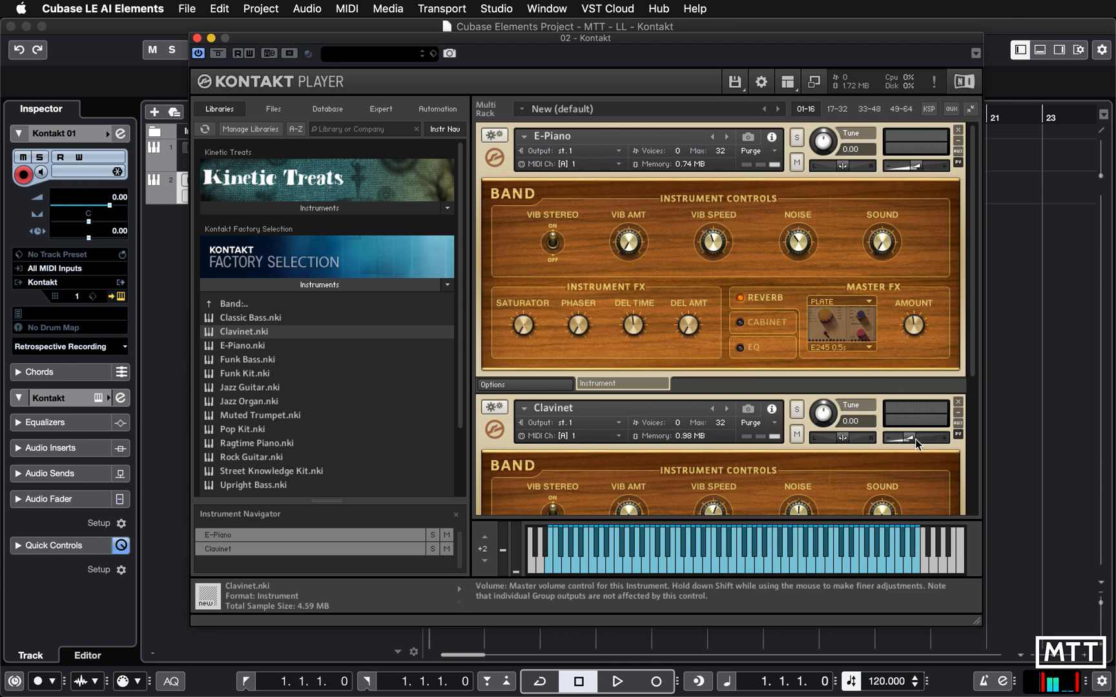
left_click_drag(914, 437, 904, 437)
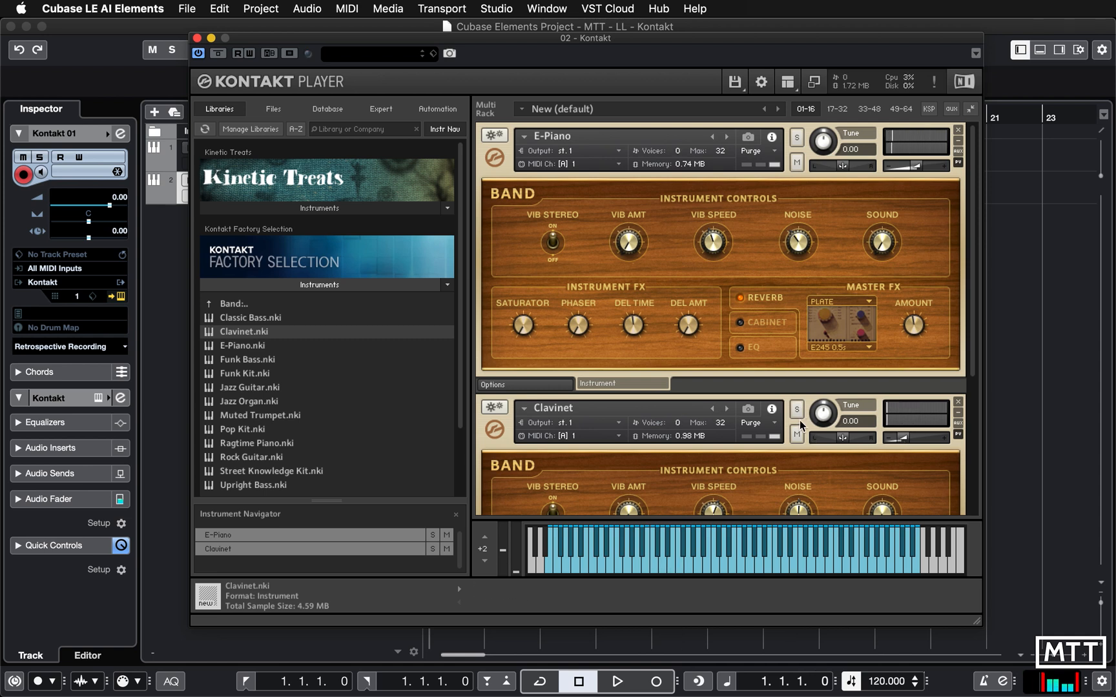
left_click(796, 409)
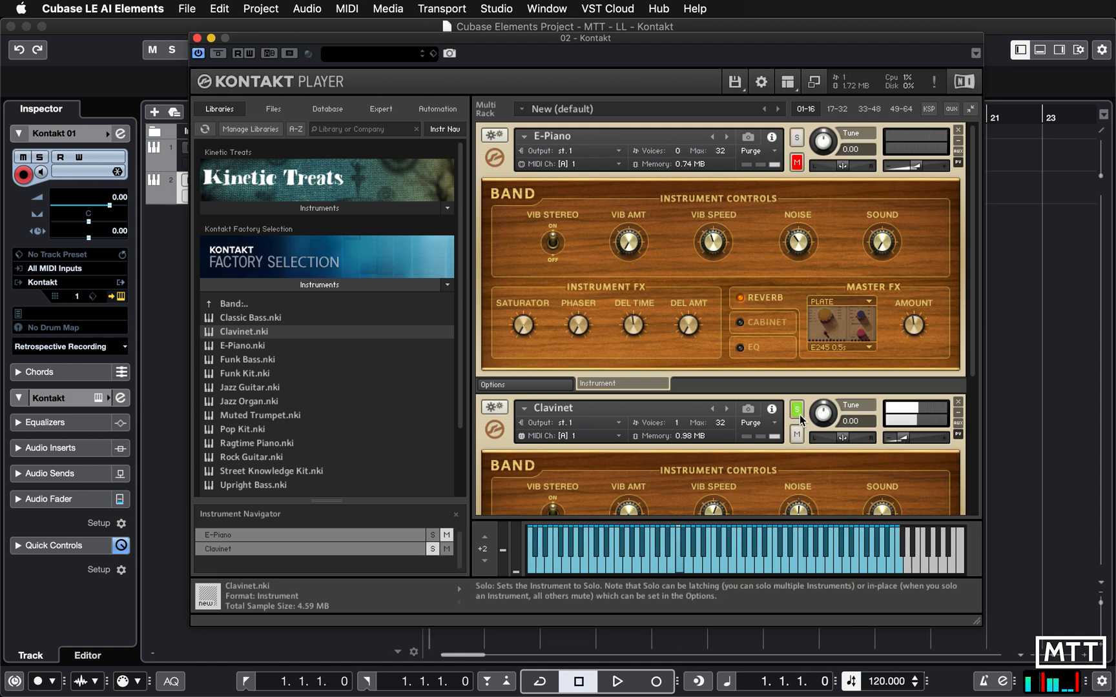
left_click(797, 409)
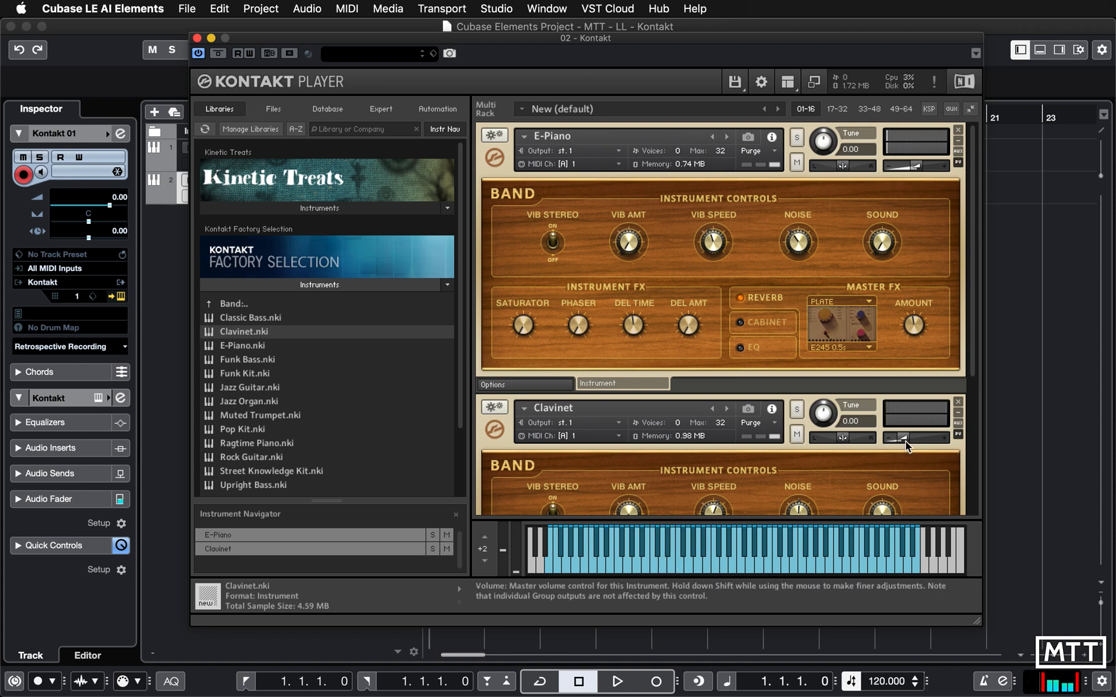
left_click_drag(907, 437, 907, 445)
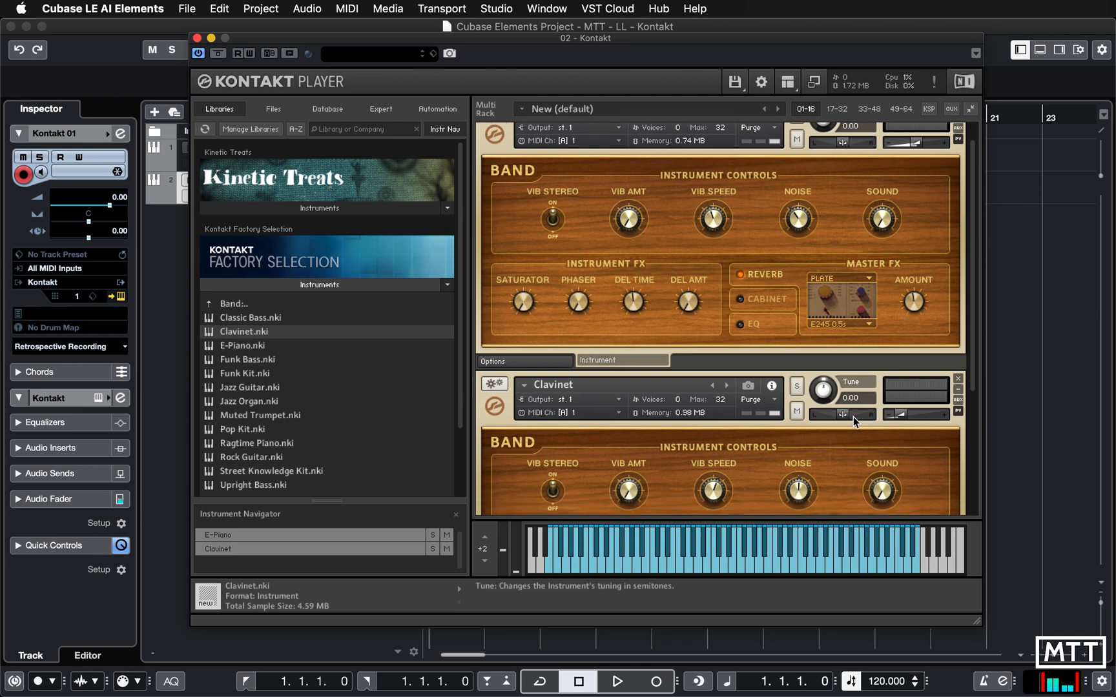
scroll("down", 3)
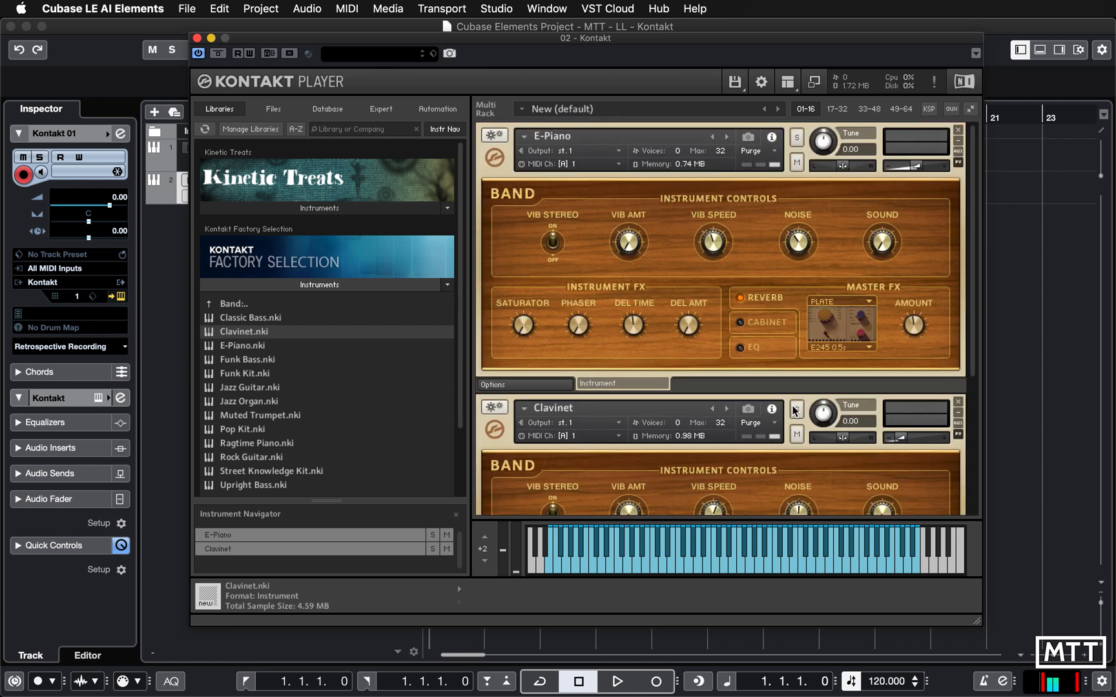
mouse_move(418, 351)
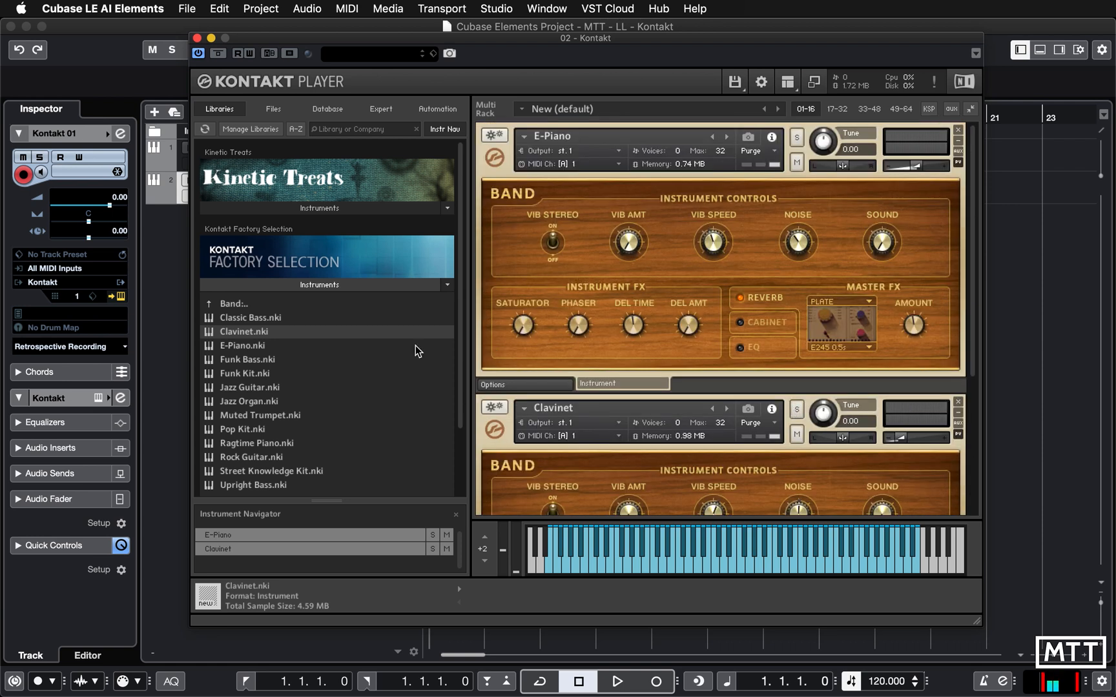
mouse_move(363, 375)
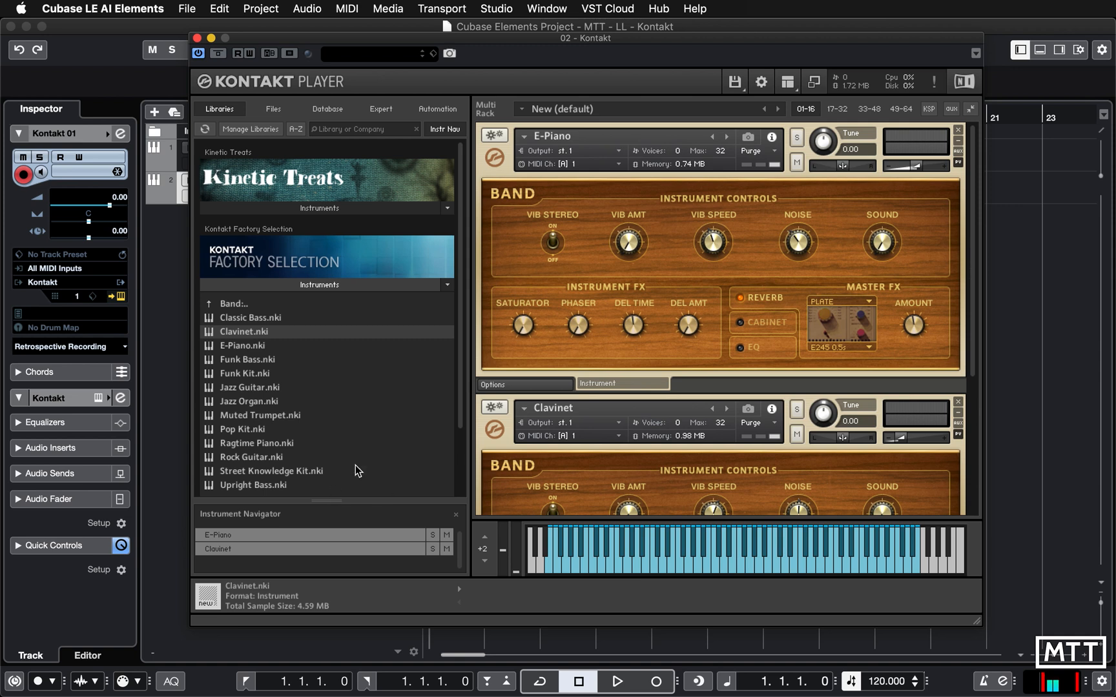
scroll("down", 3)
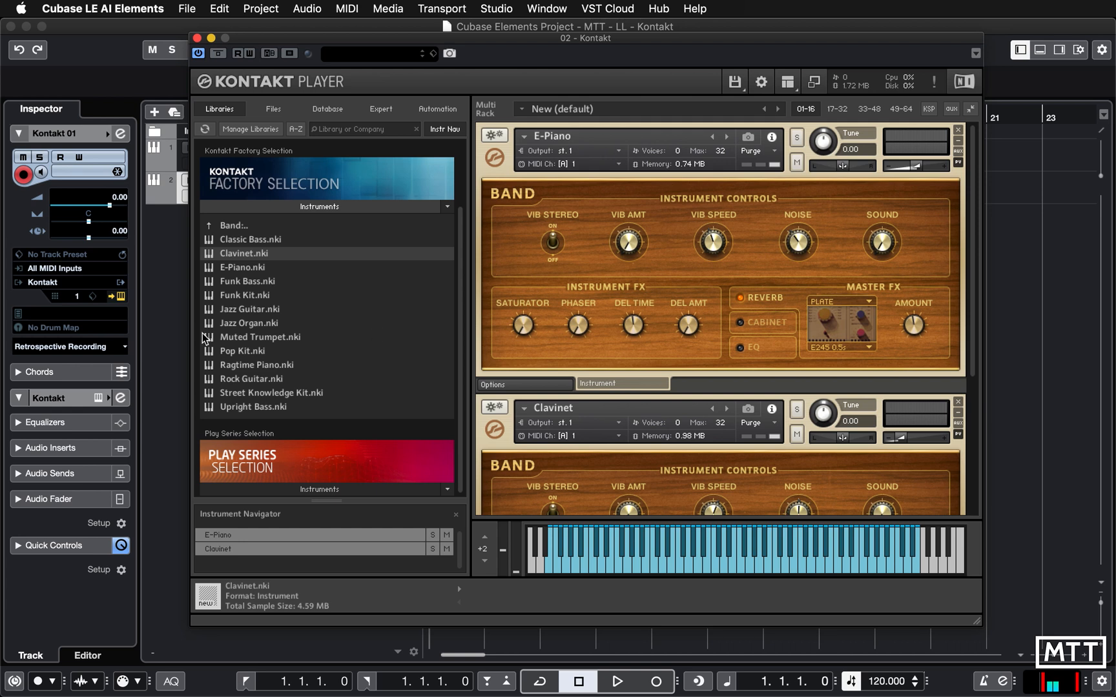
mouse_move(259, 344)
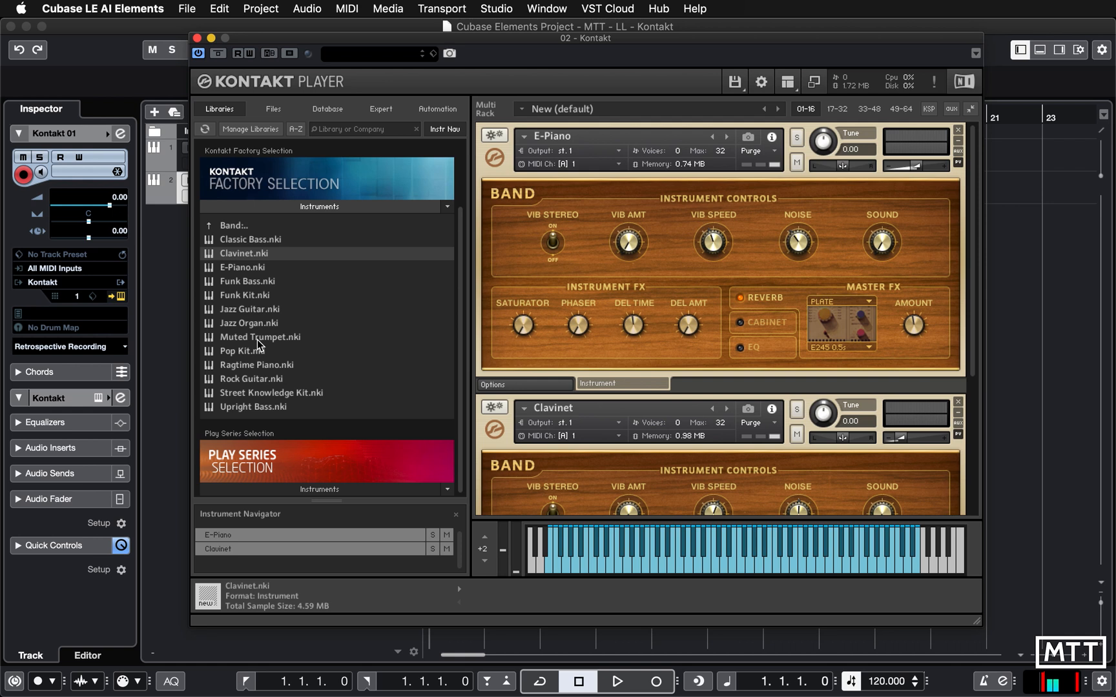
Step: Load Muted Trumpet.nki as a third slot and scroll down to it
double_click(261, 337)
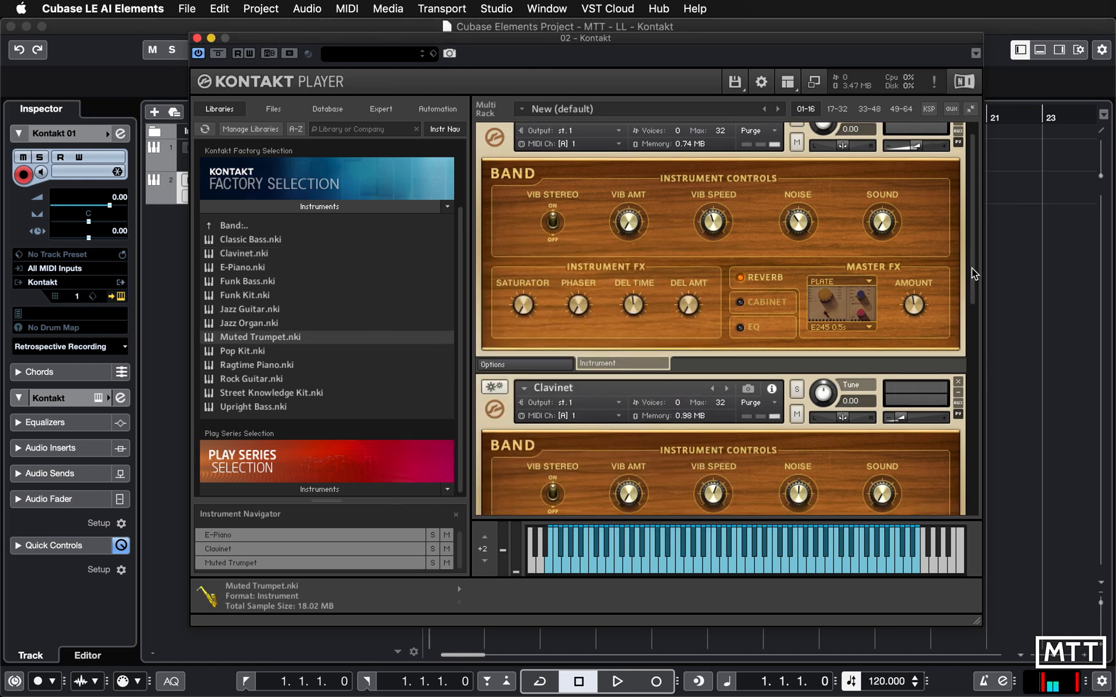
scroll("down", 3)
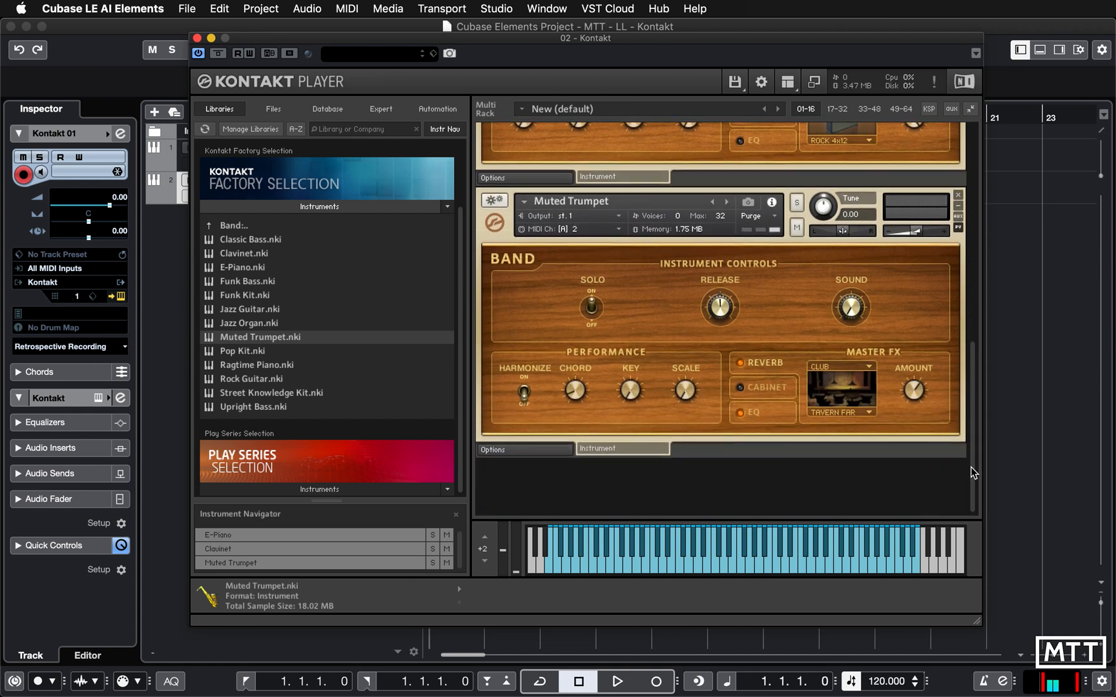
mouse_move(556, 238)
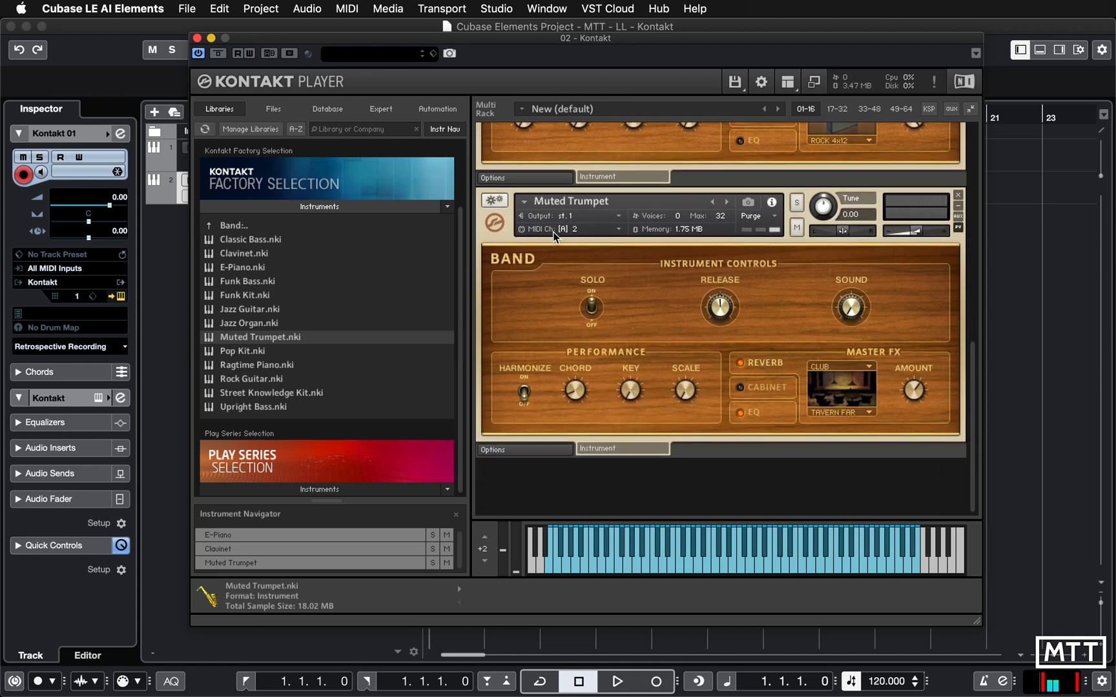
Step: Set the Muted Trumpet slot's MIDI channel to Port A channel 1
left_click(566, 228)
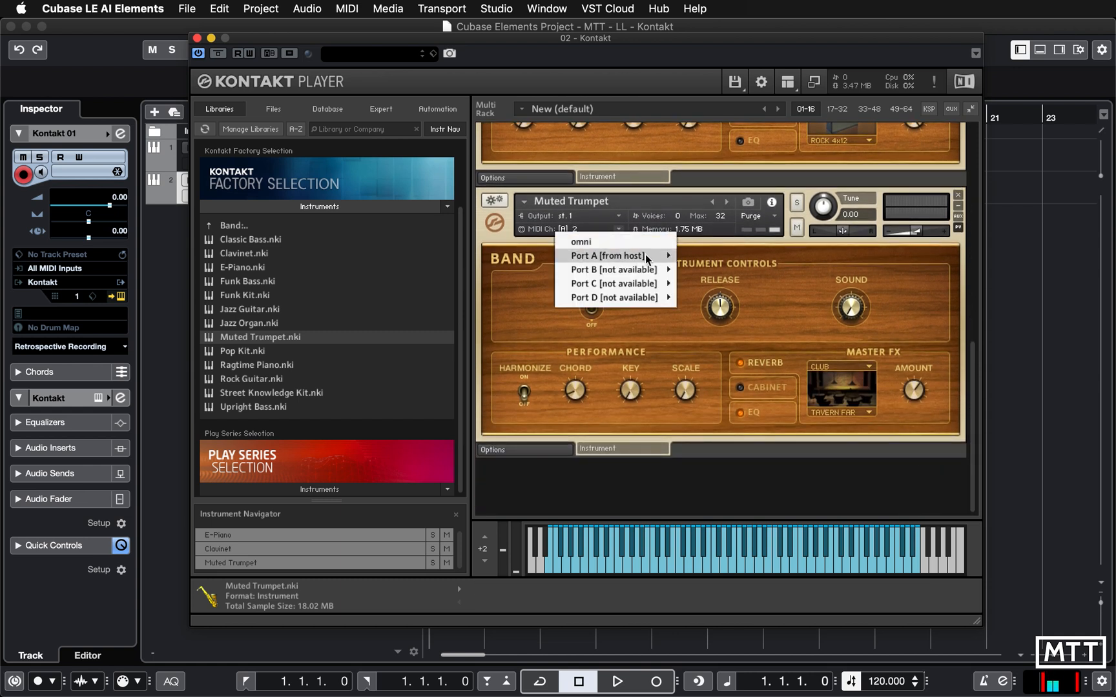
mouse_move(605, 255)
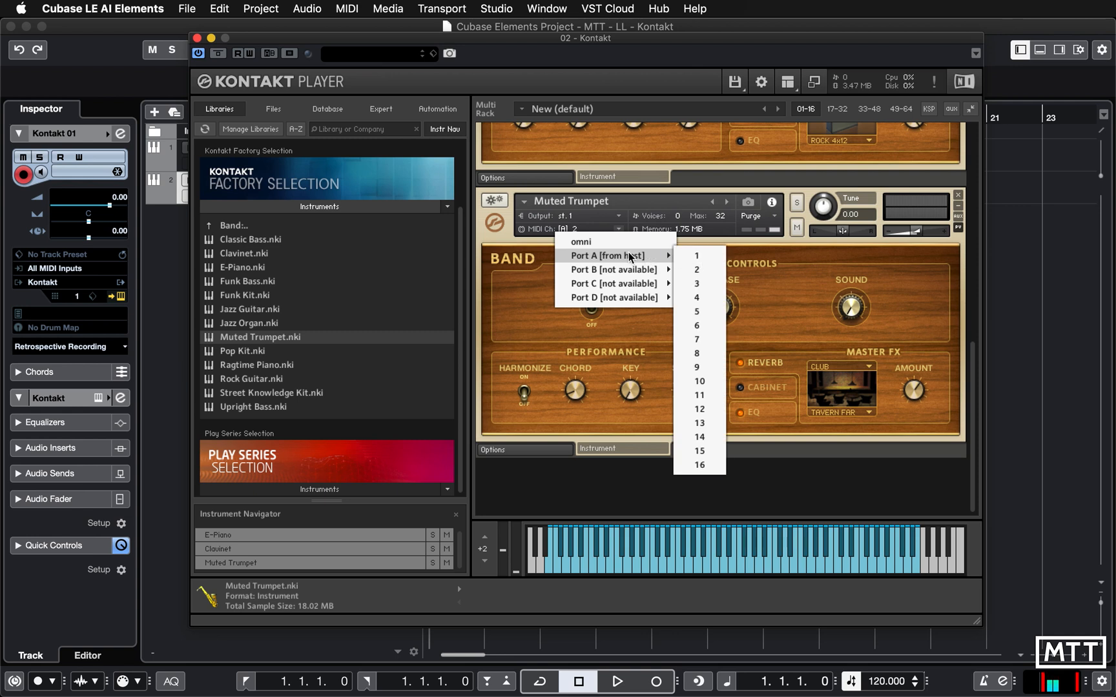
left_click(696, 255)
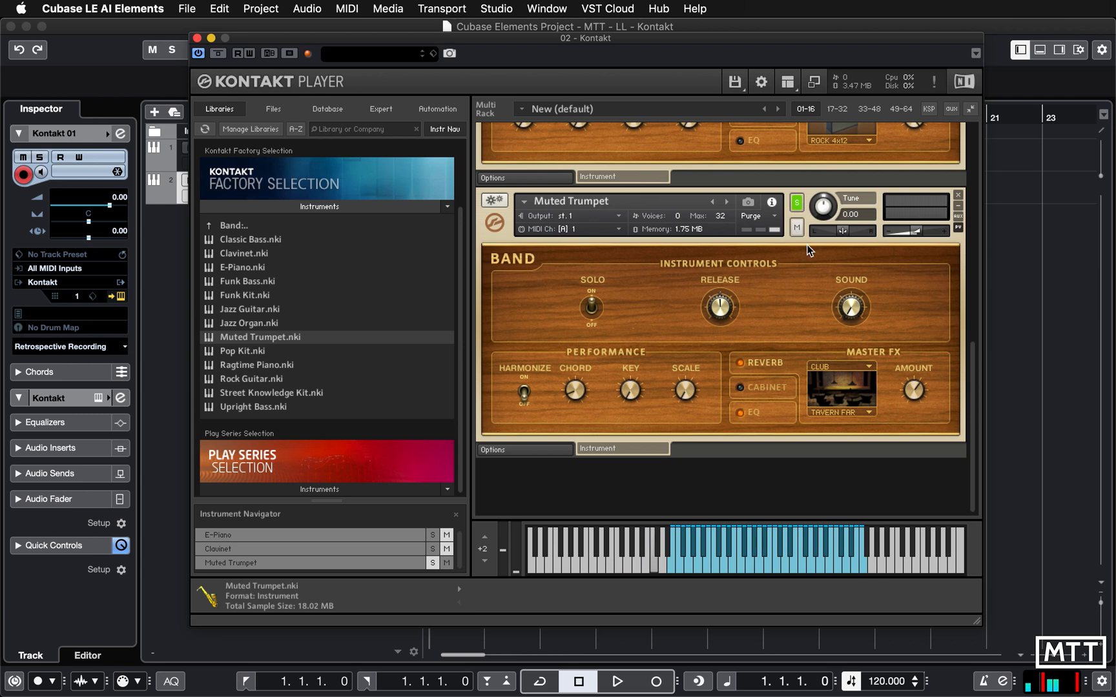
mouse_move(797, 202)
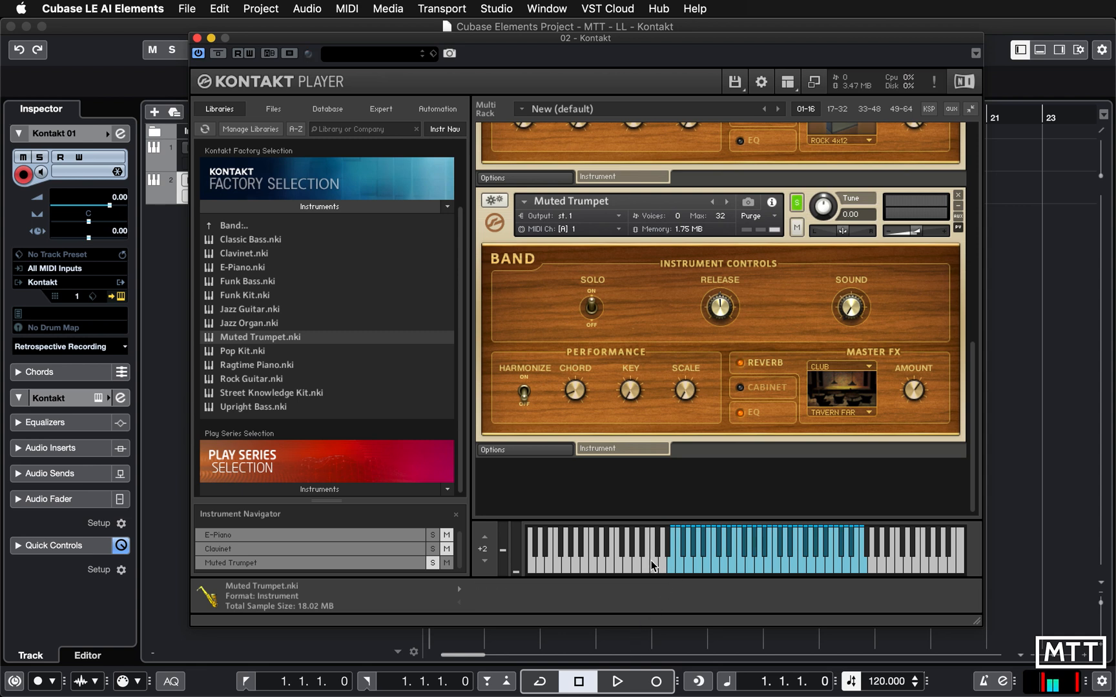
mouse_move(663, 572)
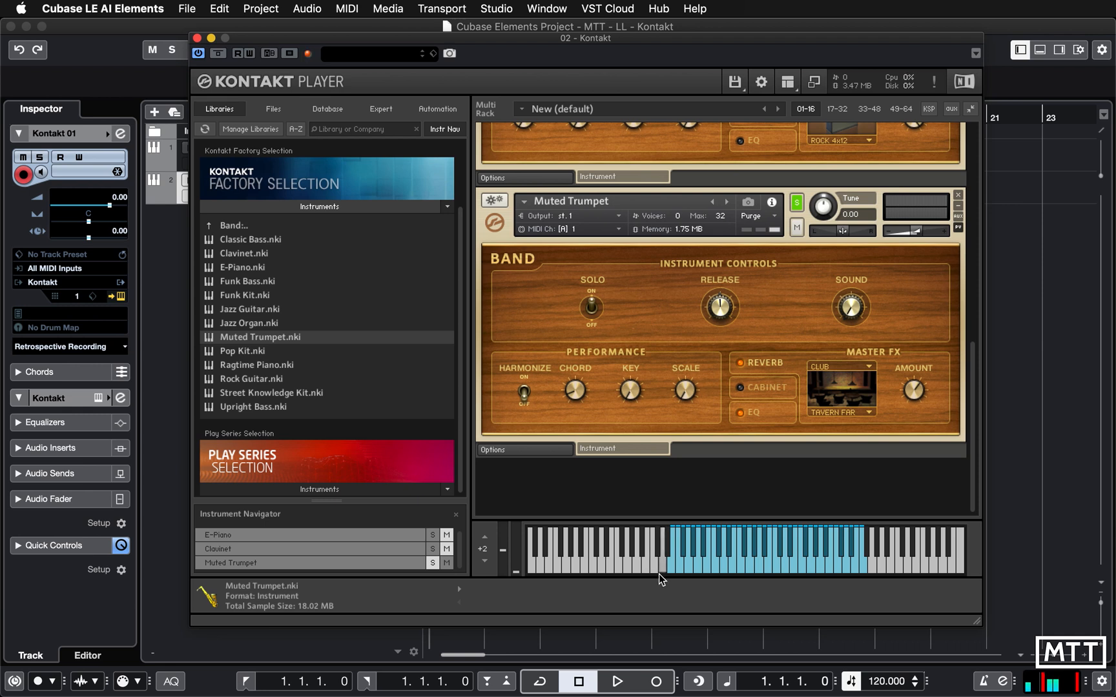
Step: Audition a note and drag the trumpet's volume down to about -15 dB
left_click(665, 563)
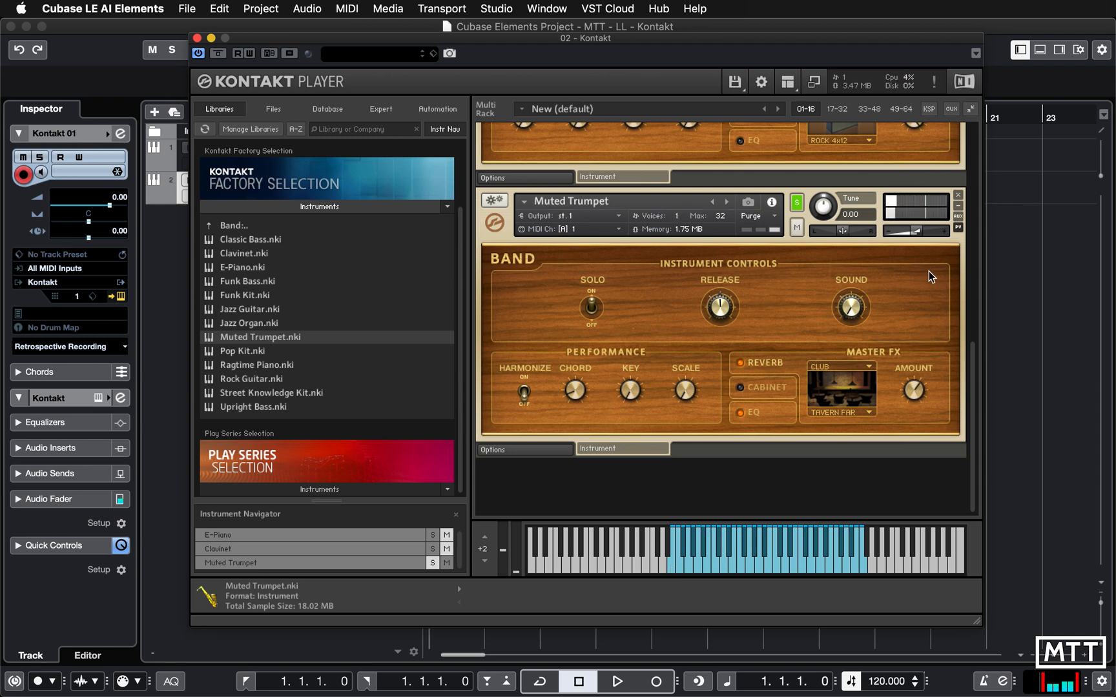
left_click_drag(893, 231, 911, 231)
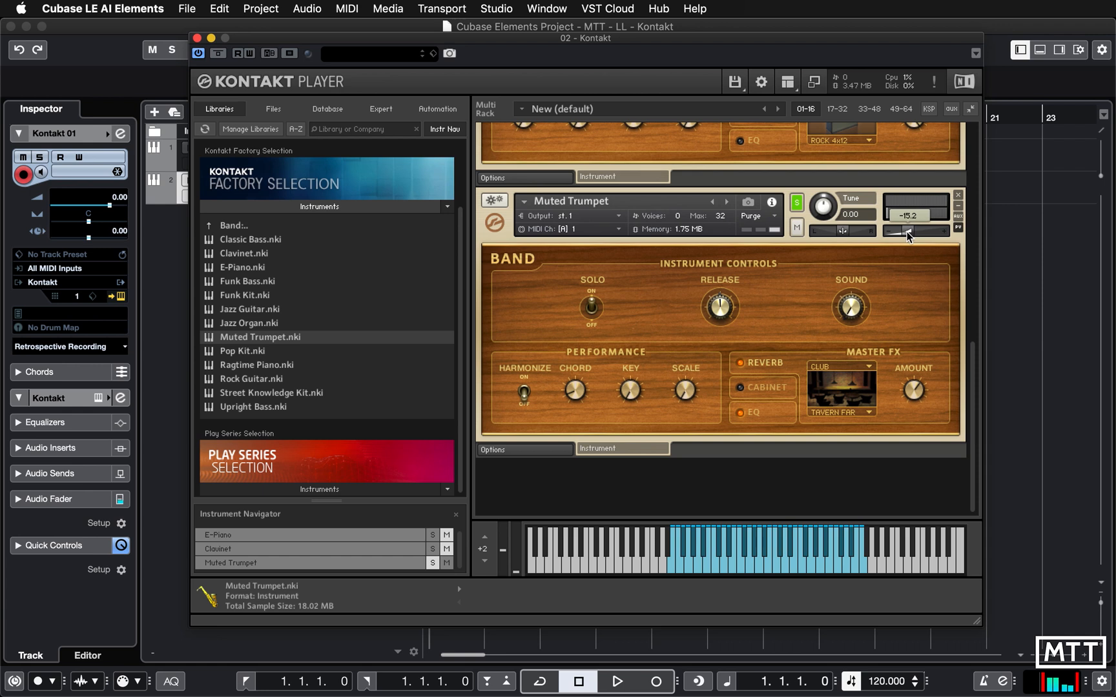
left_click_drag(915, 231, 904, 231)
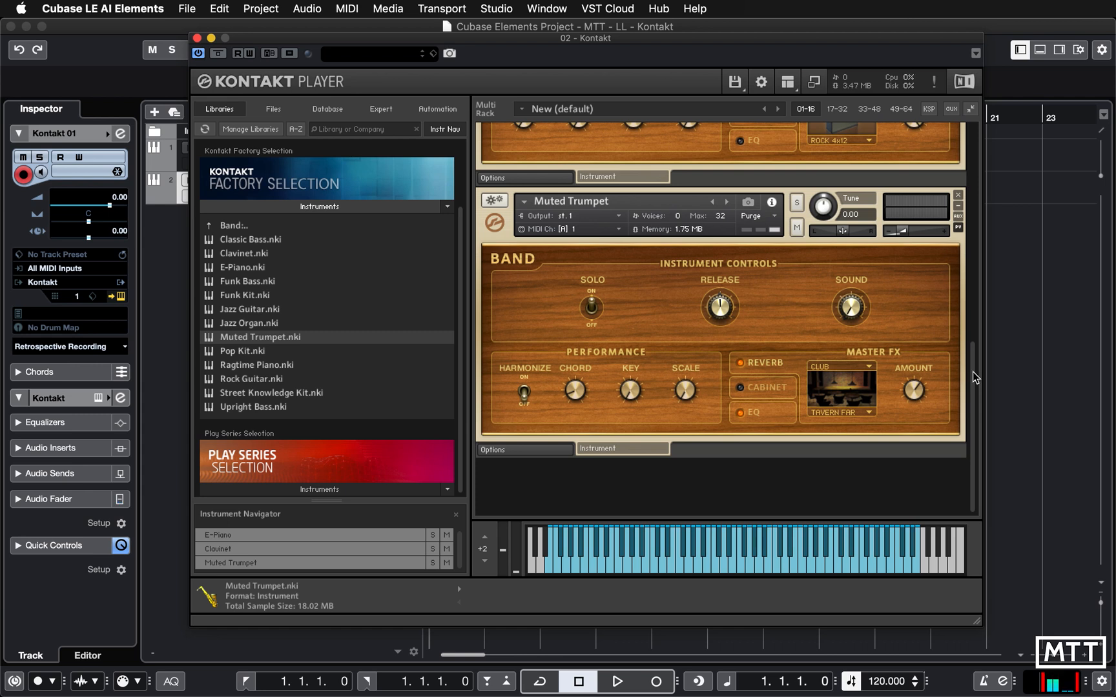
Step: Scroll the Kontakt rack to view the instrument slots
scroll("down", 3)
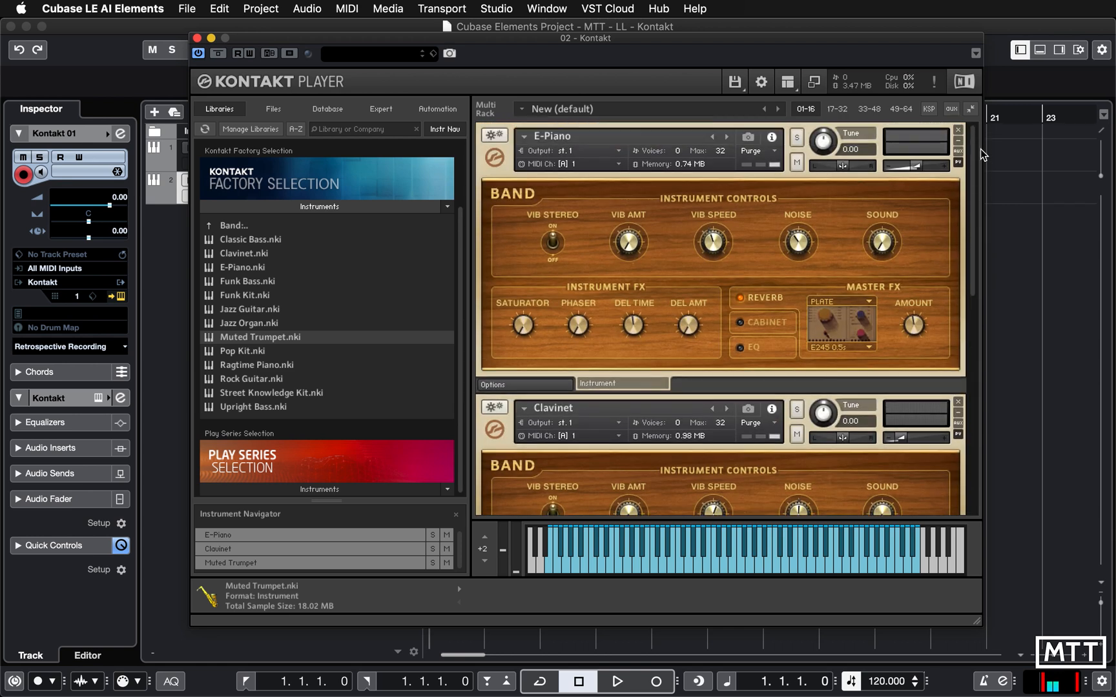
mouse_move(958, 141)
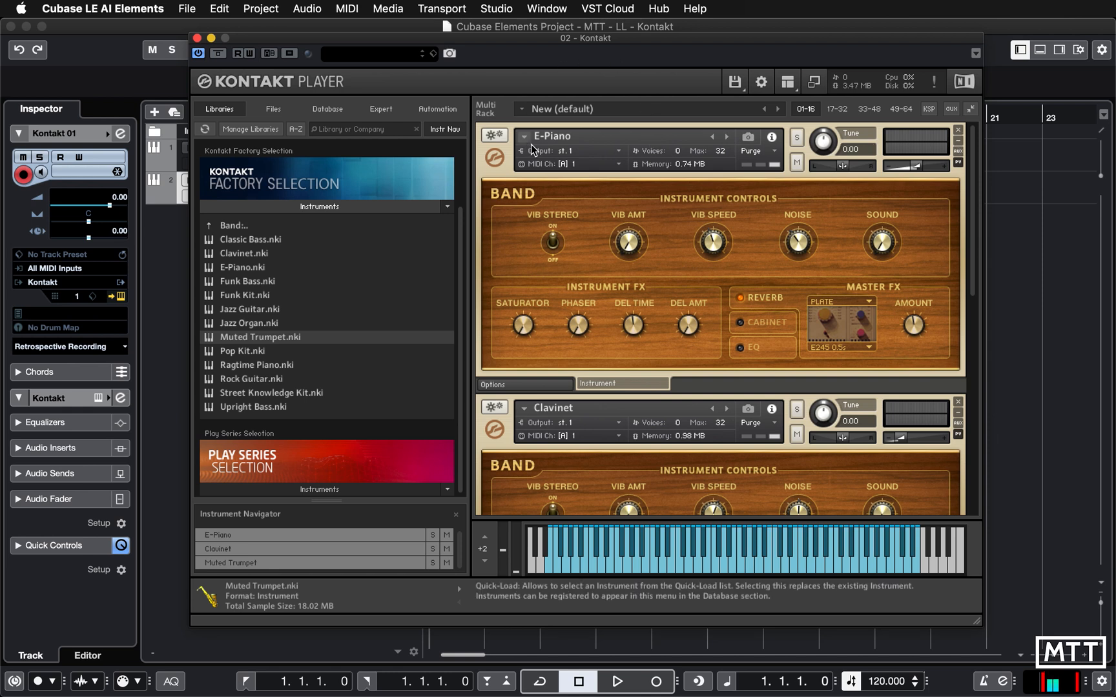
mouse_move(943, 146)
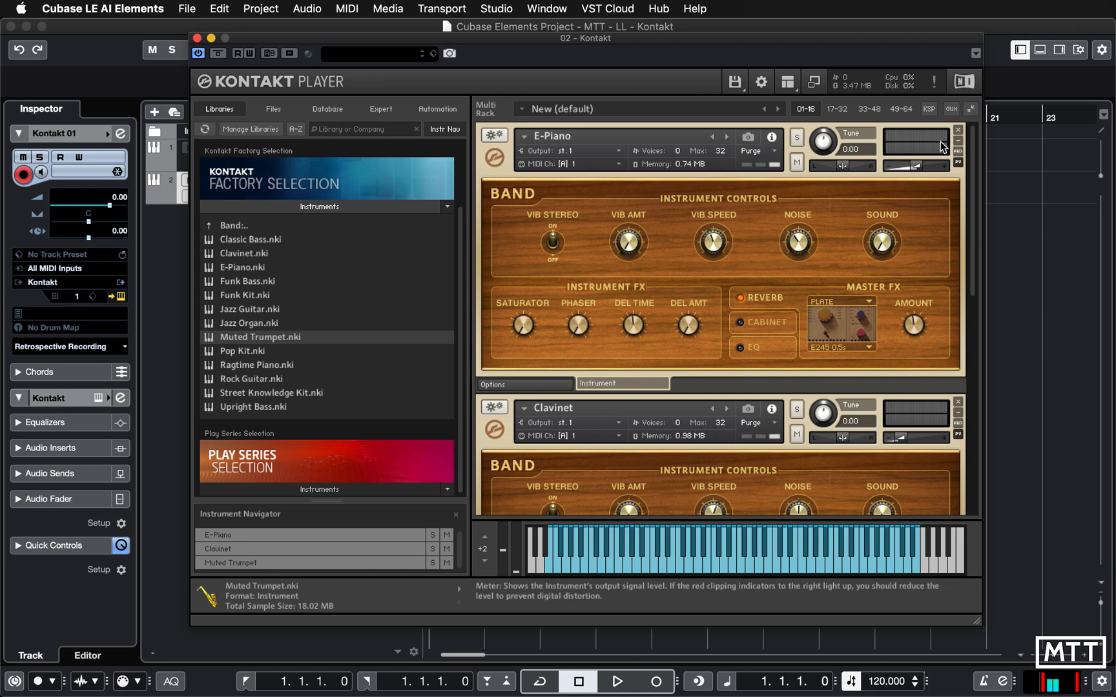
mouse_move(959, 147)
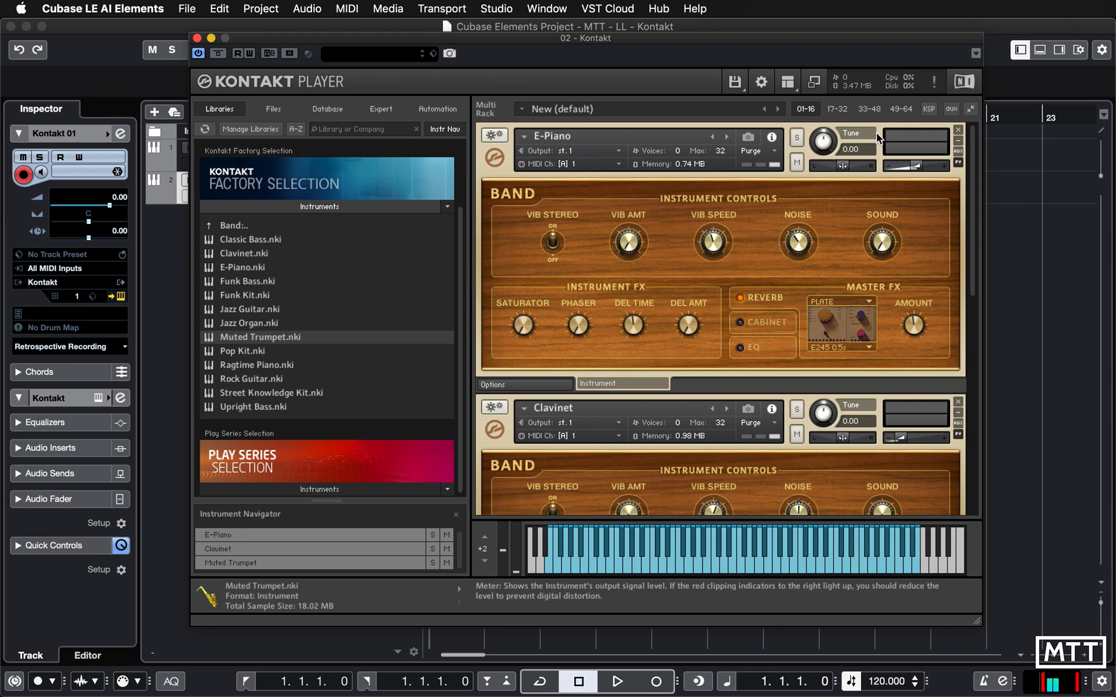
mouse_move(626, 301)
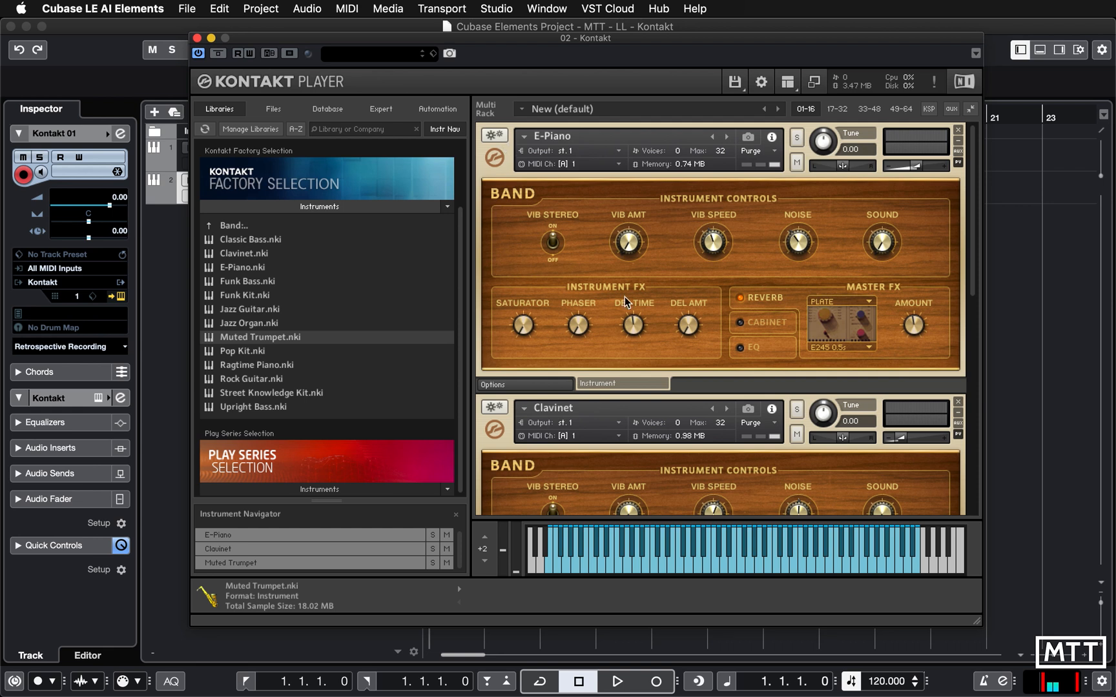
mouse_move(959, 146)
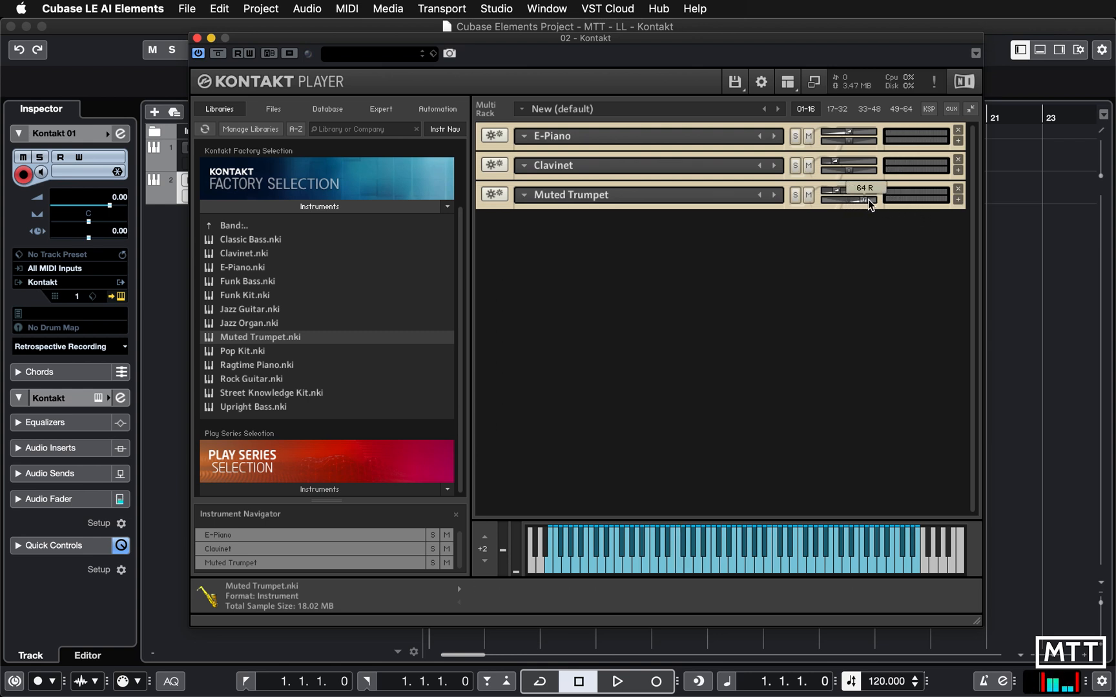
Step: Pan the Muted Trumpet fully right to 64 R
left_click_drag(868, 199, 882, 203)
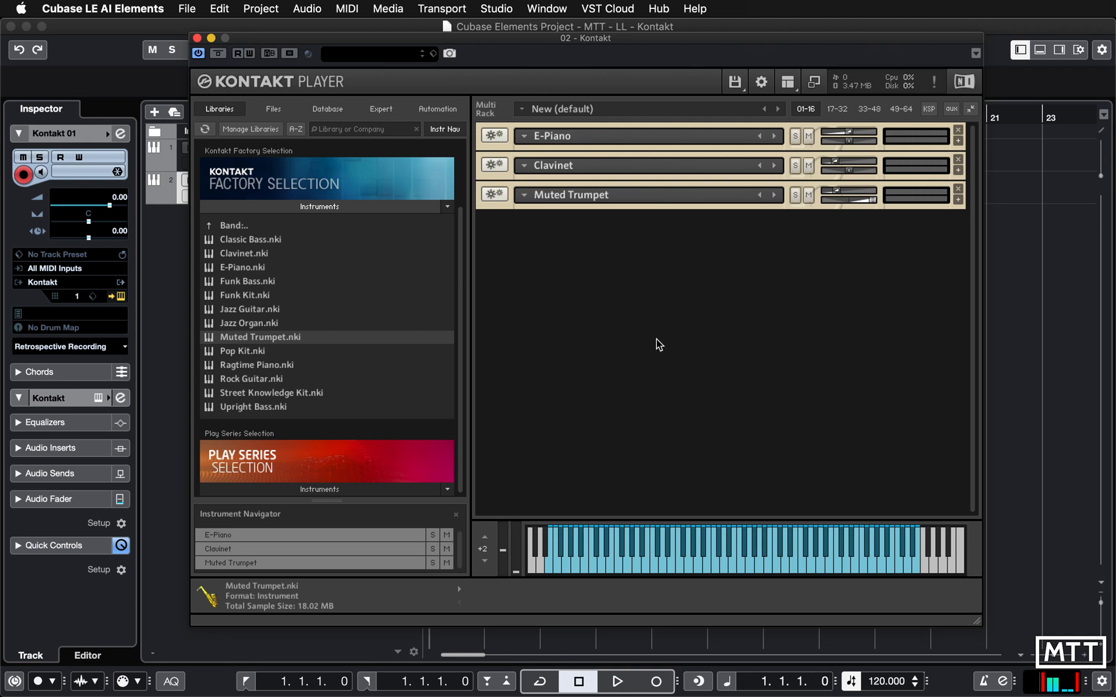
mouse_move(660, 349)
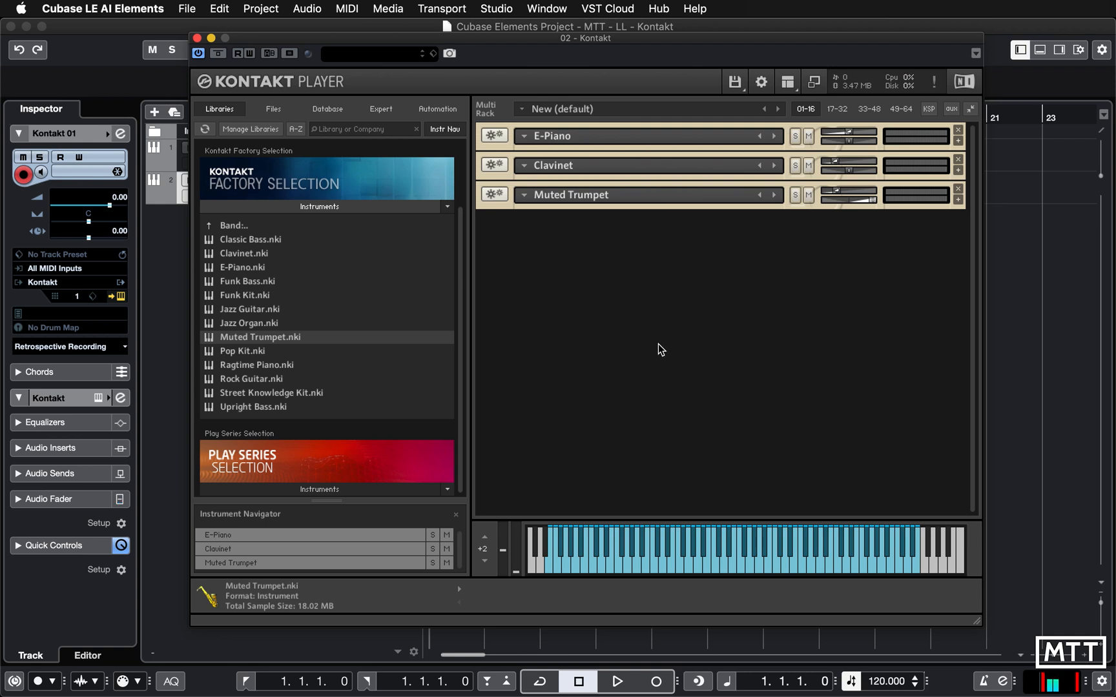
mouse_move(863, 224)
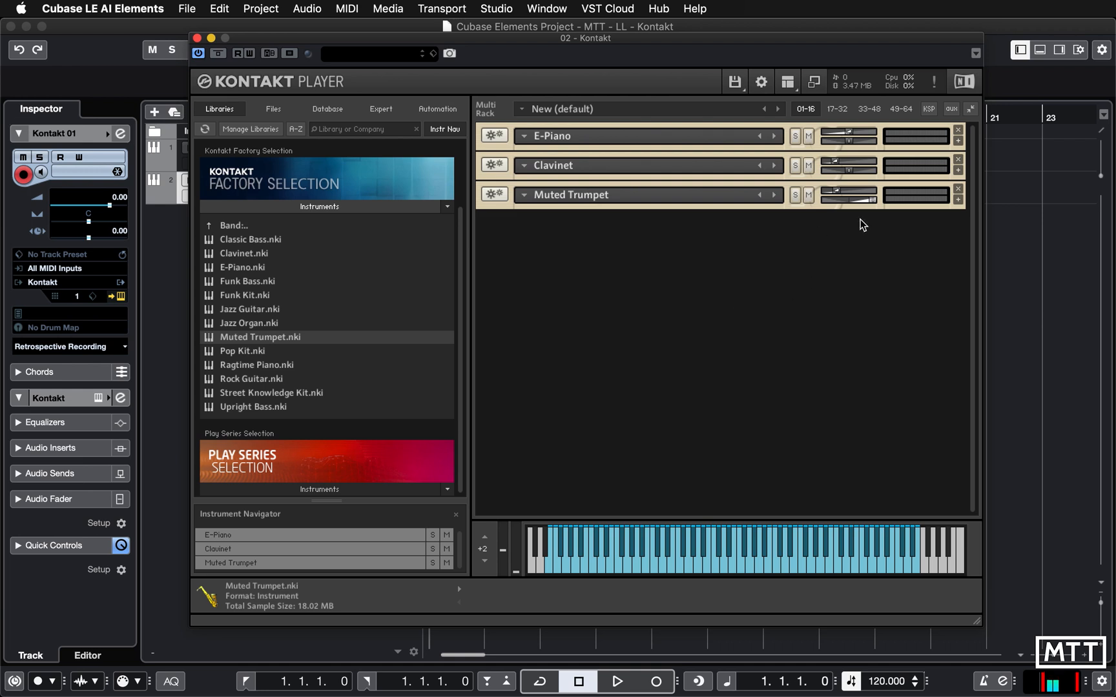
mouse_move(824, 236)
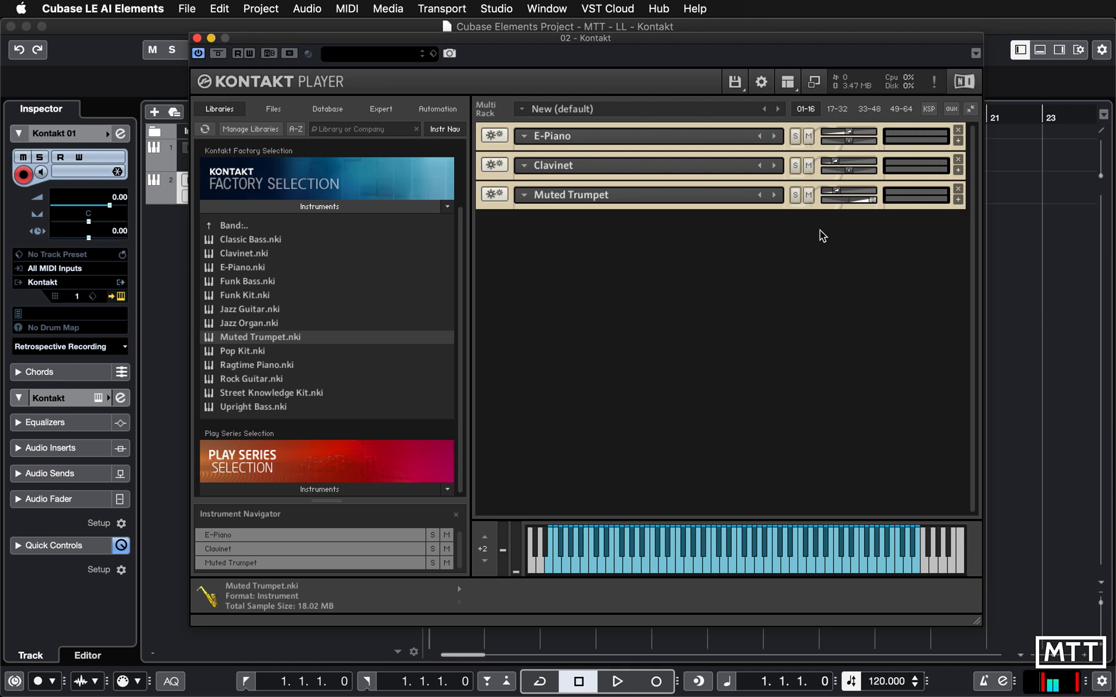
Step: Maximize the Muted Trumpet slot, check its key range and tuning options, then view its instrument controls
left_click(957, 200)
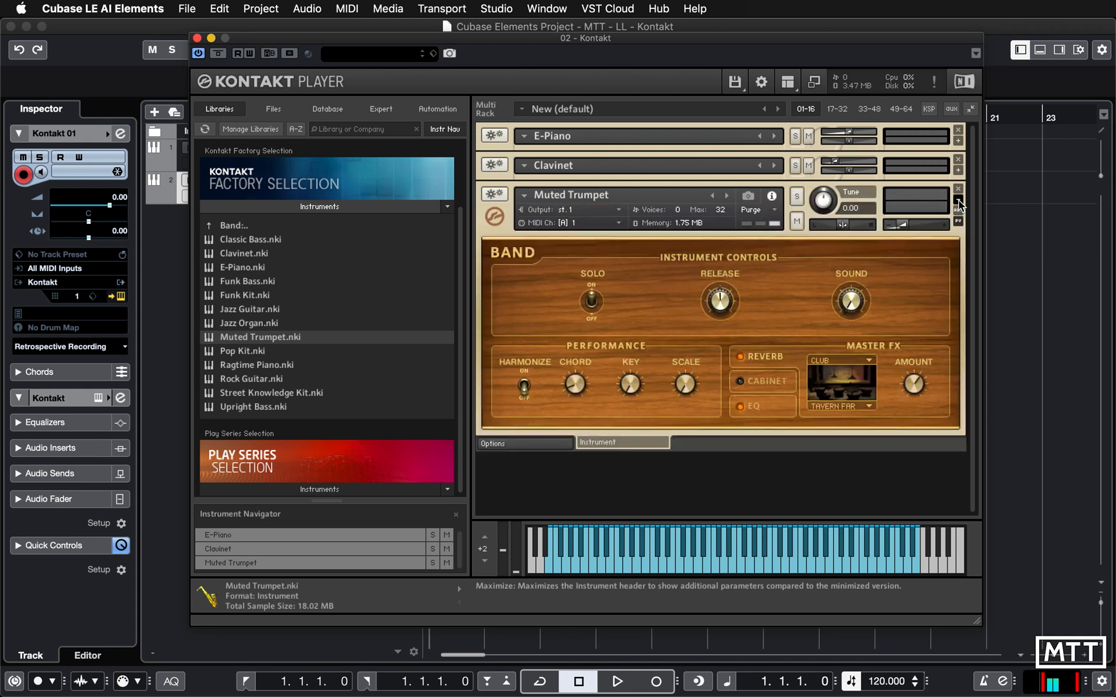
mouse_move(679, 288)
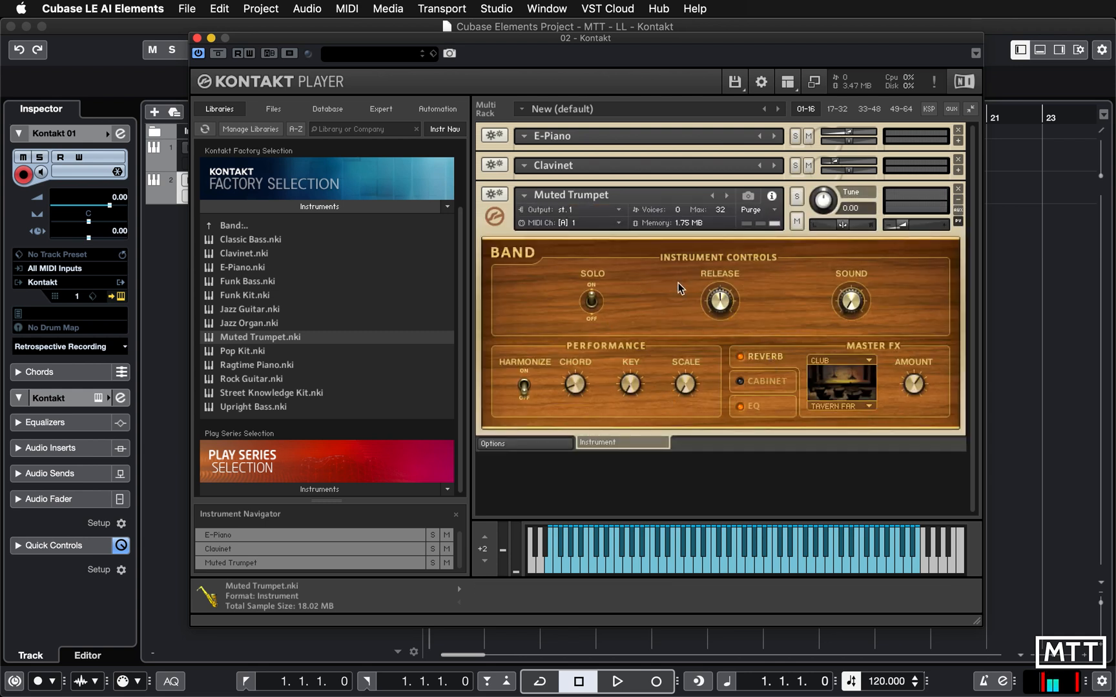
left_click(493, 444)
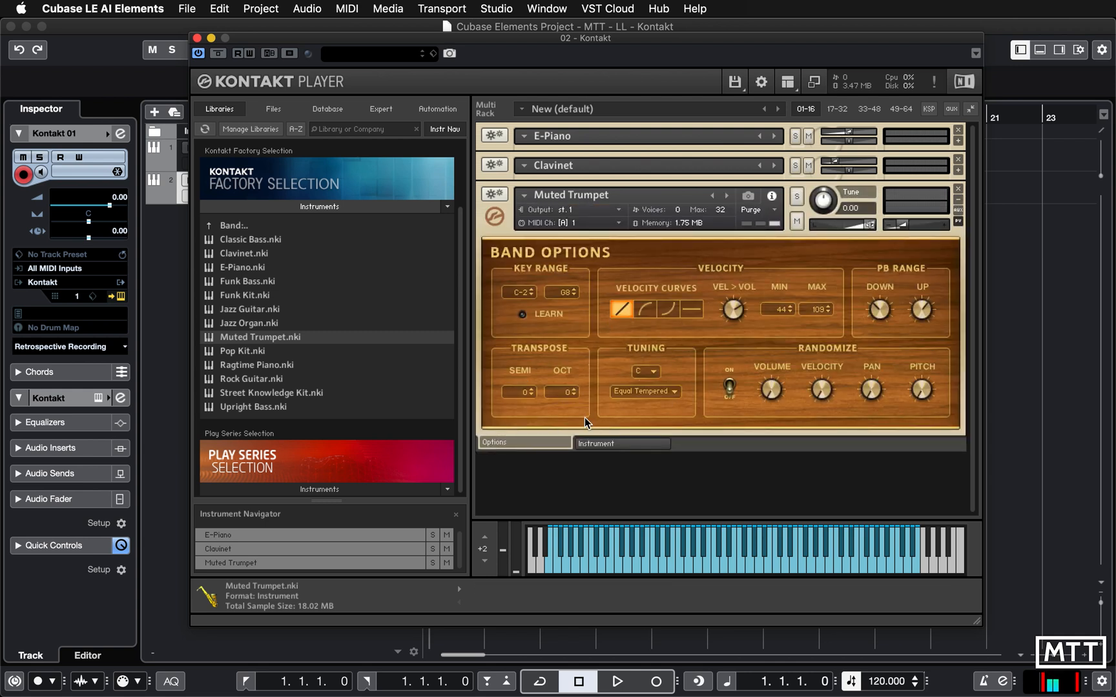
left_click(620, 443)
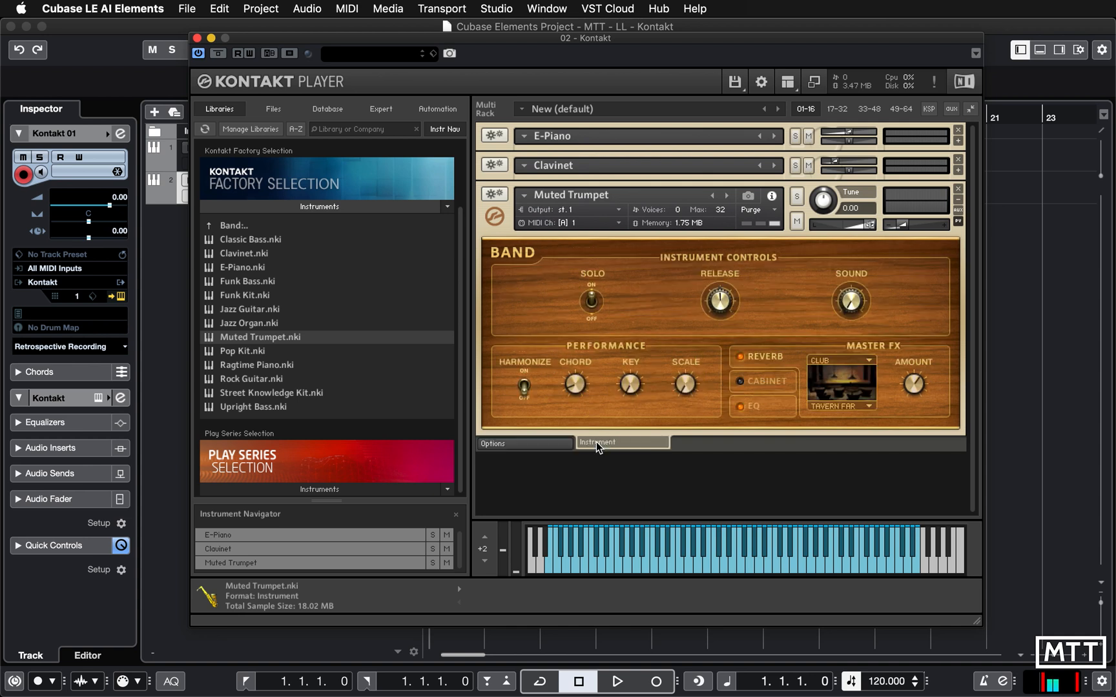